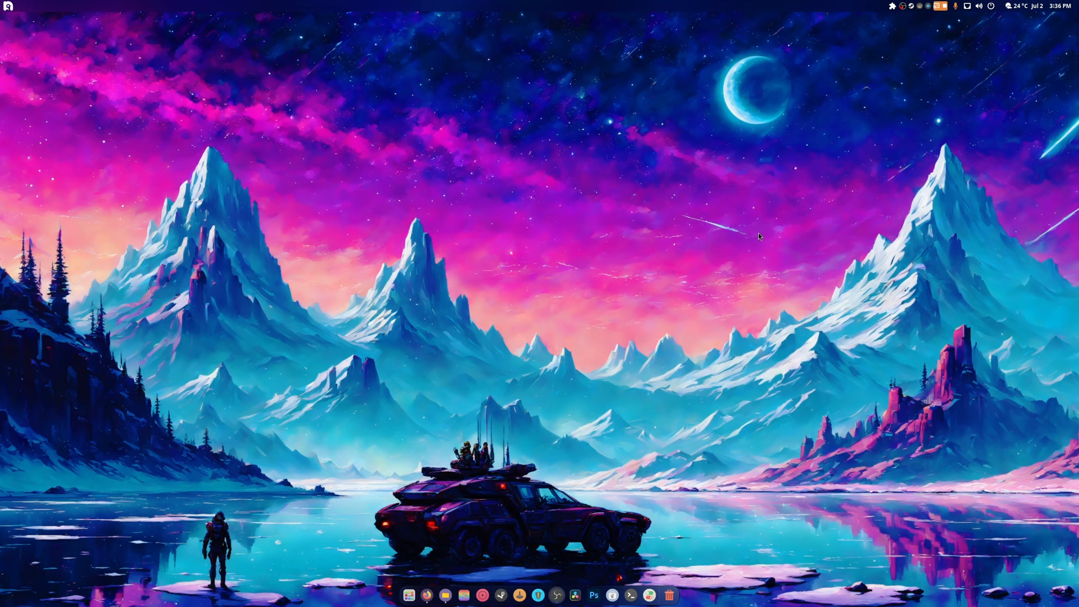
mouse_move(576, 255)
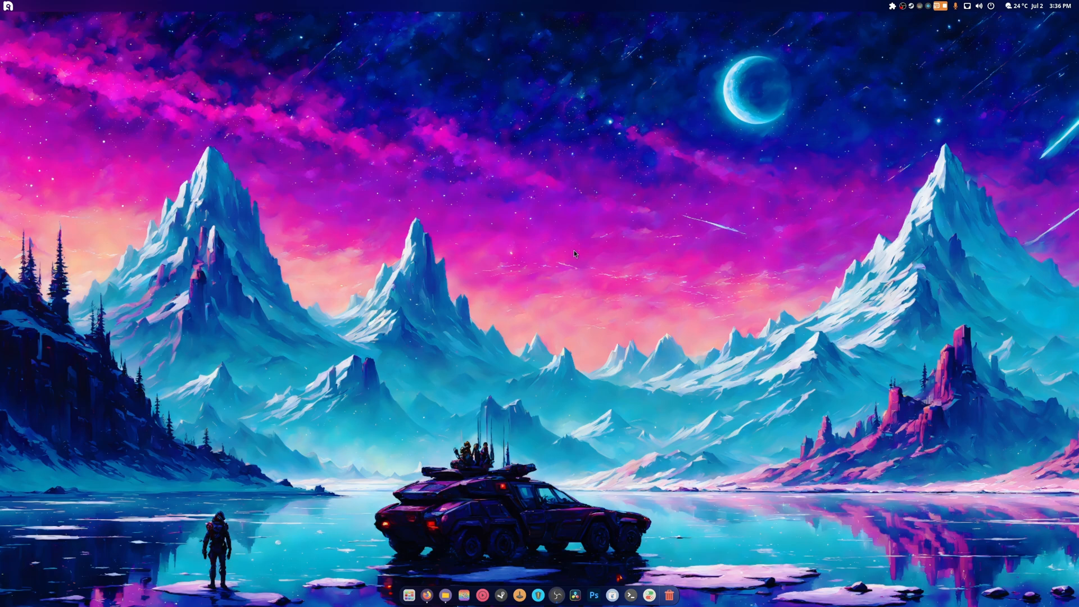
mouse_move(610, 485)
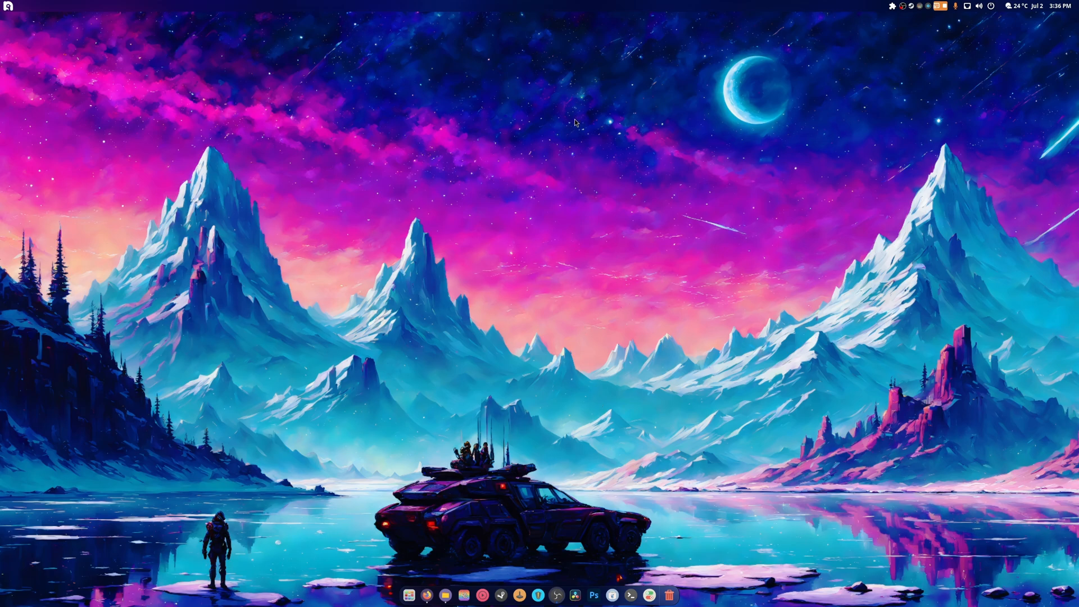
mouse_move(556, 580)
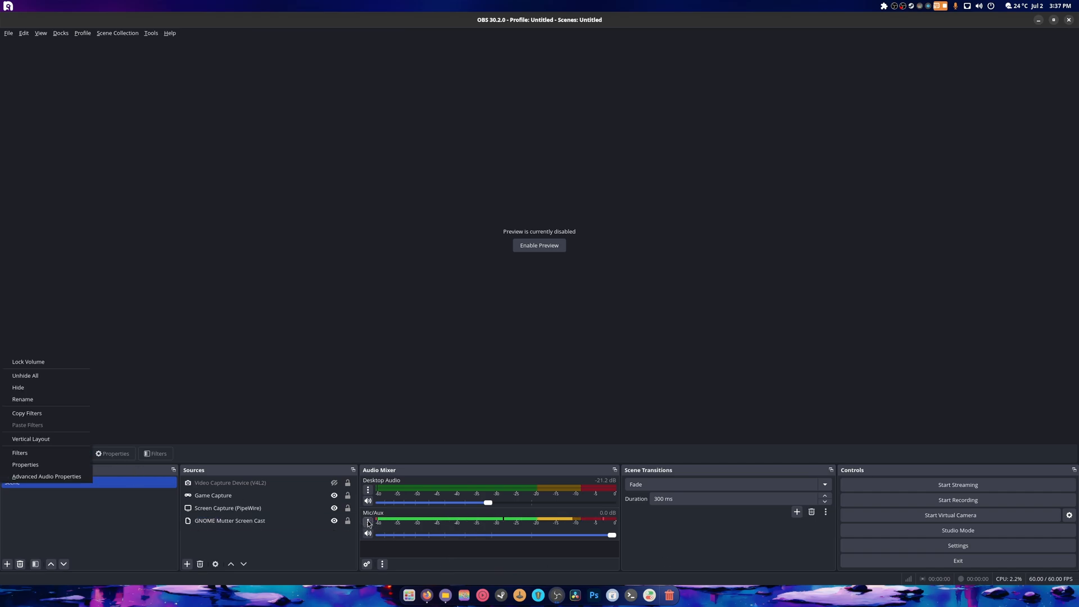
mouse_move(21, 453)
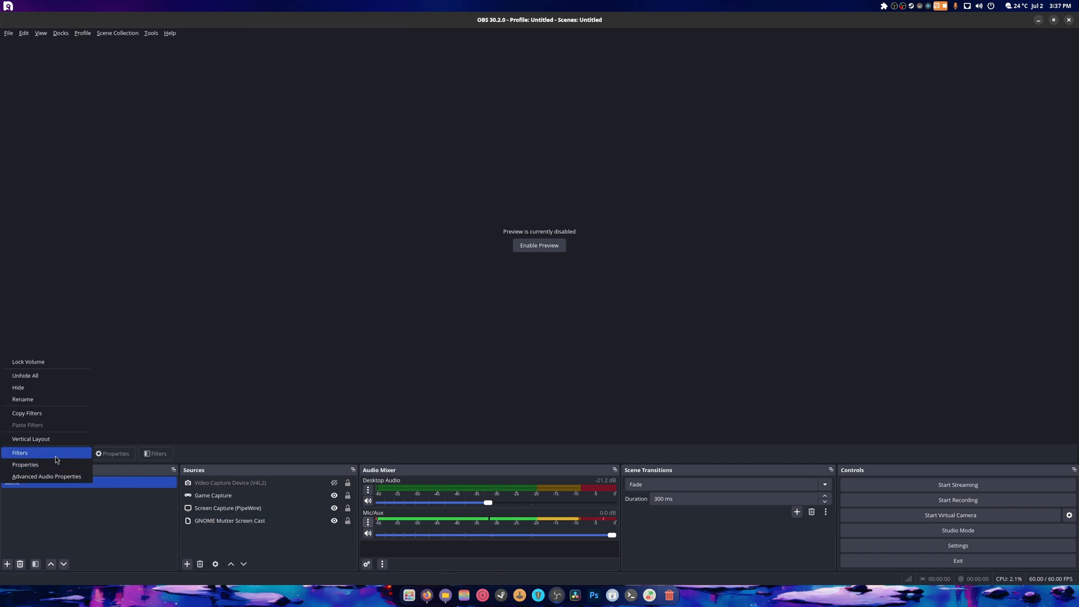
Inspect the Mic/Aux Noise Gate and Compressor filters, then close the Filters window.
left_click(20, 453)
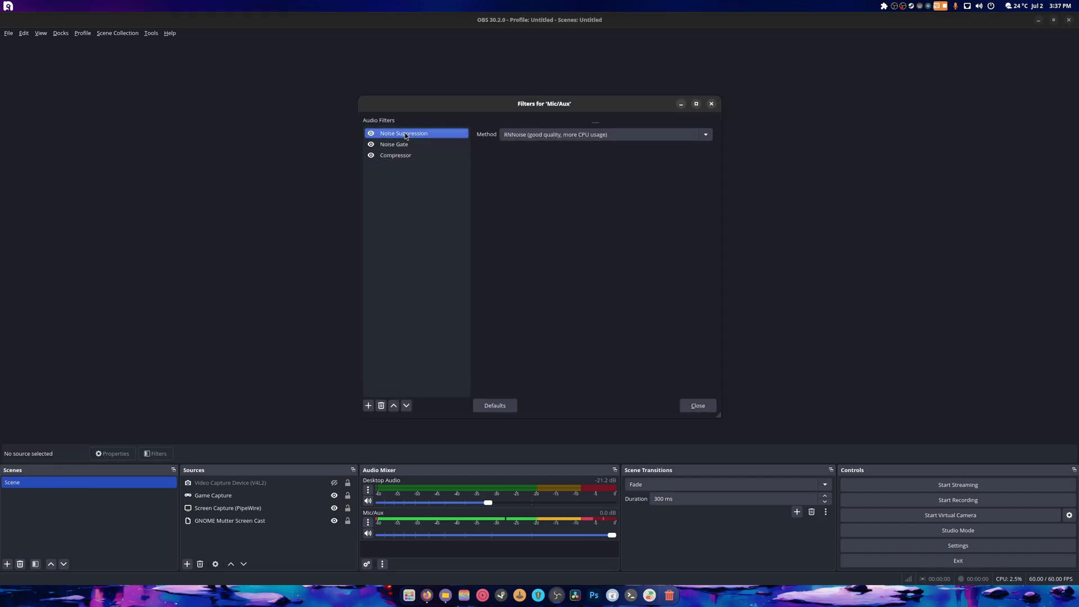
left_click(393, 144)
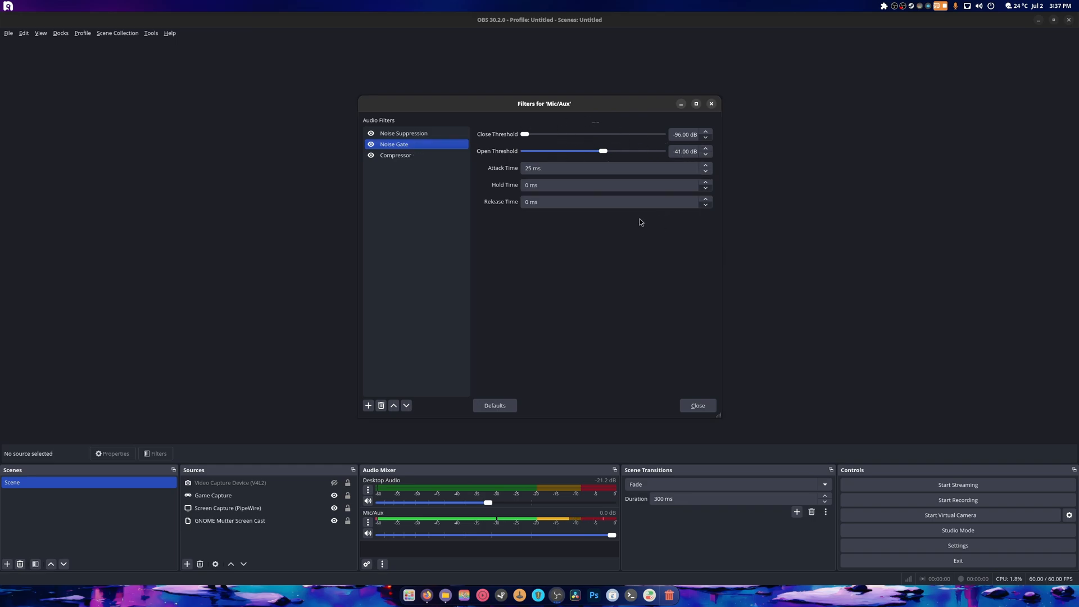
mouse_move(344, 242)
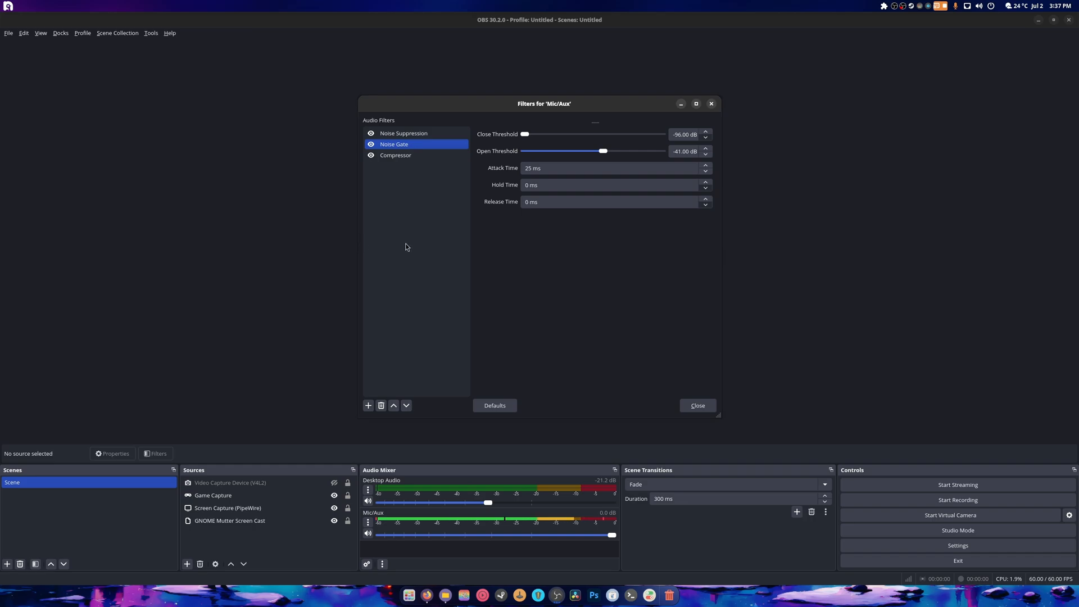
left_click(396, 155)
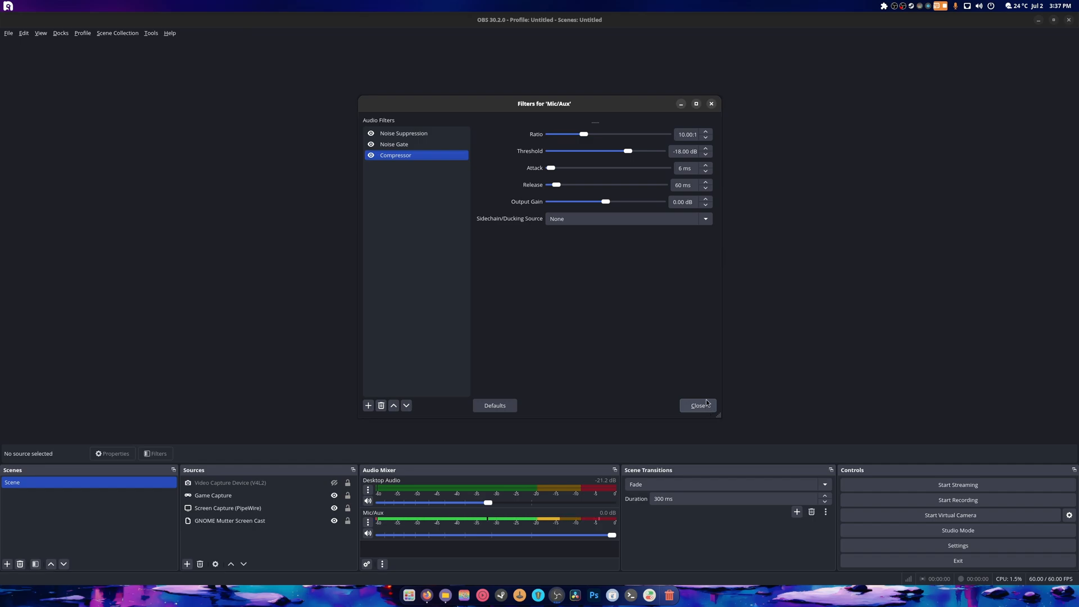
left_click(697, 405)
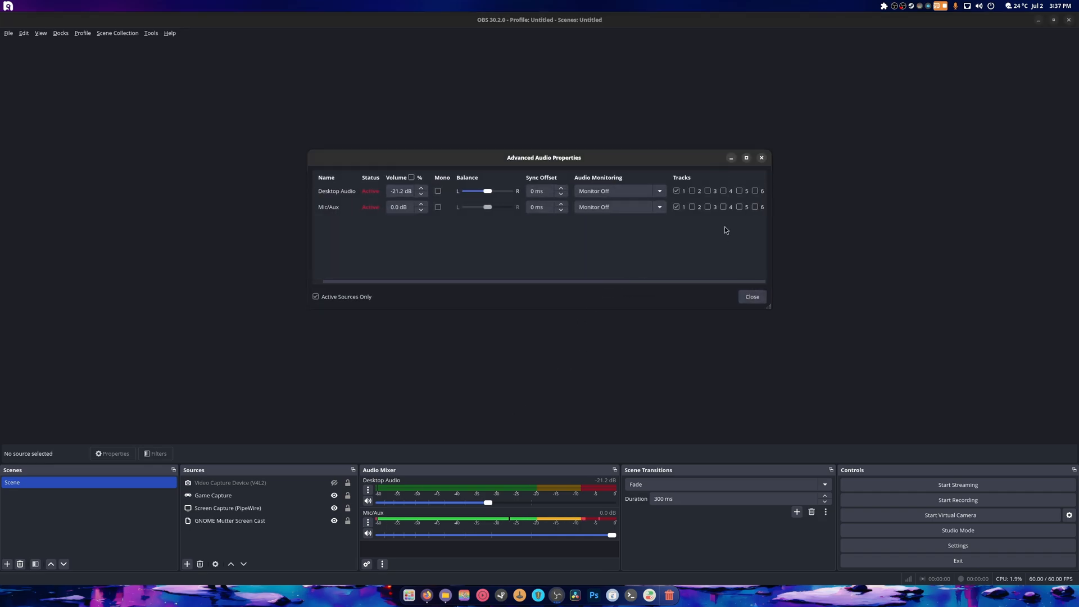
Leave Desktop Audio and Mic/Aux on track 1 only and close Advanced Audio Properties.
left_click(678, 206)
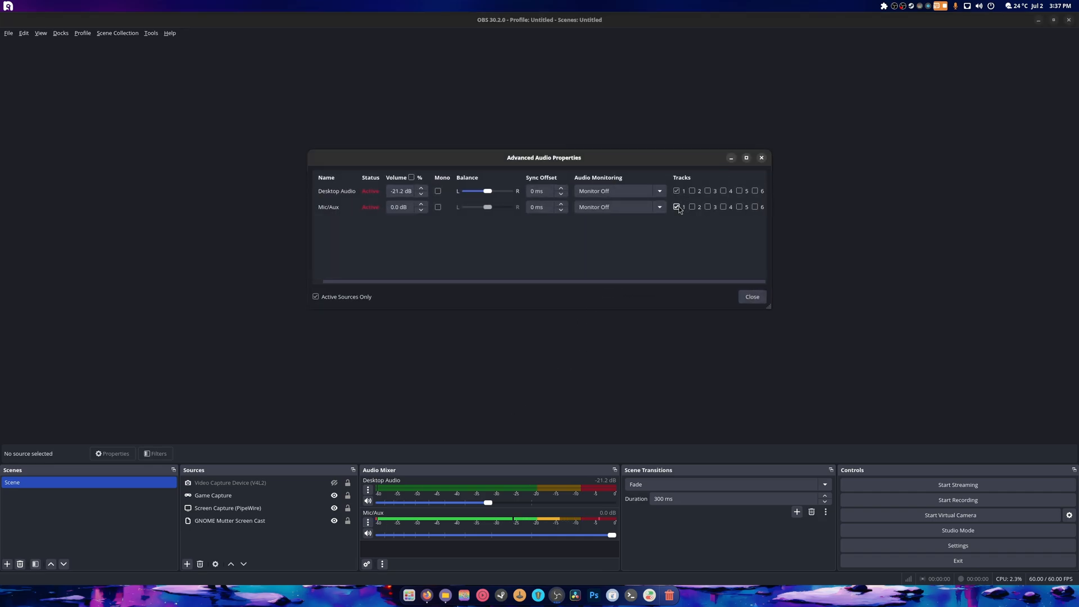
left_click(678, 207)
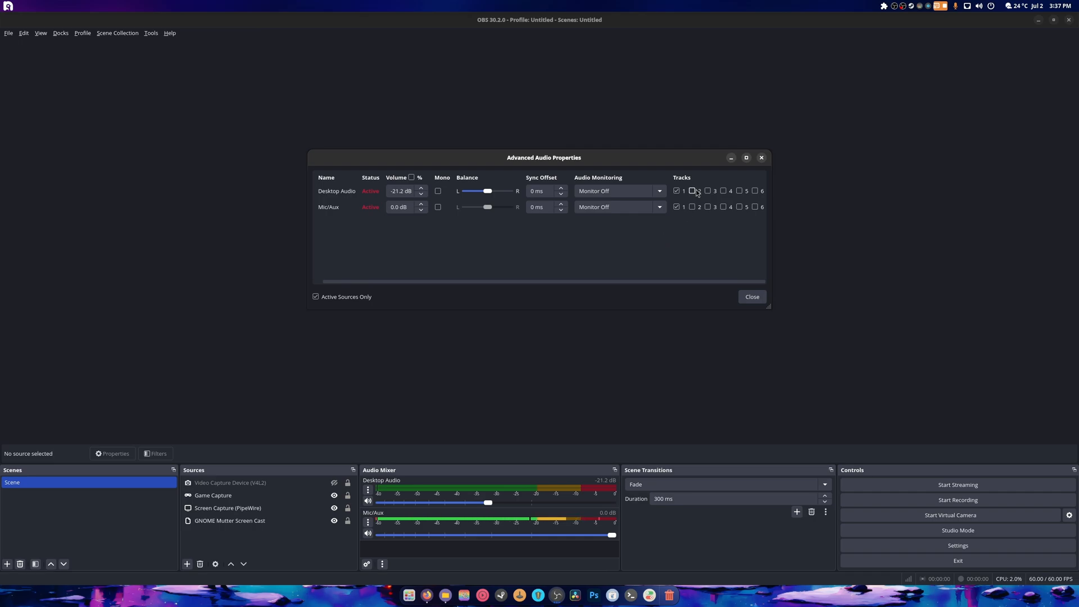
left_click(677, 206)
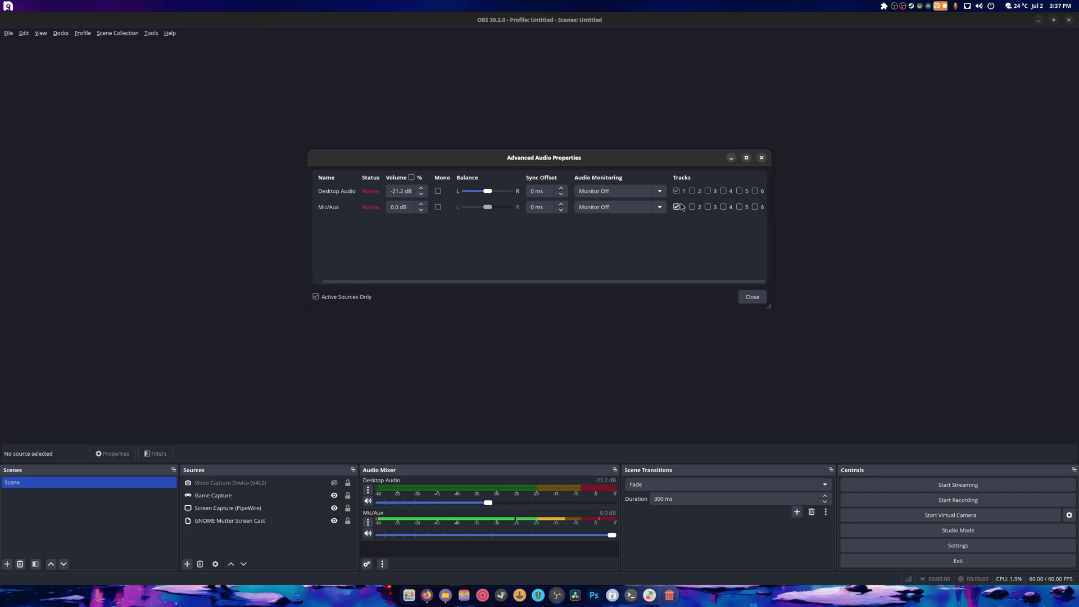
left_click(751, 297)
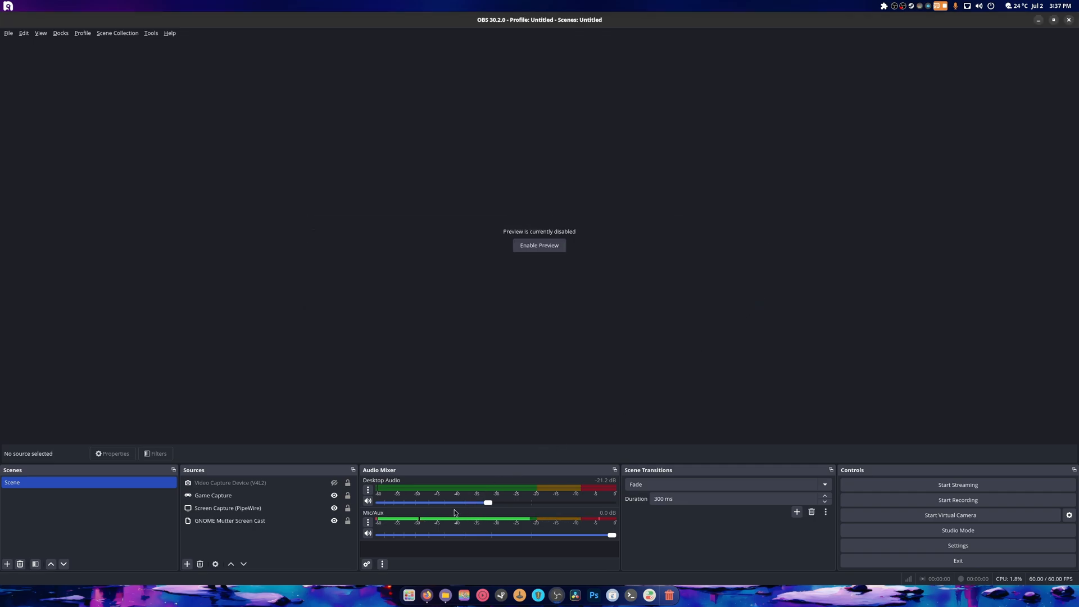
Hide Screen Capture (PipeWire), then select Game Capture and GNOME Mutter Screen Cast sources.
left_click(230, 520)
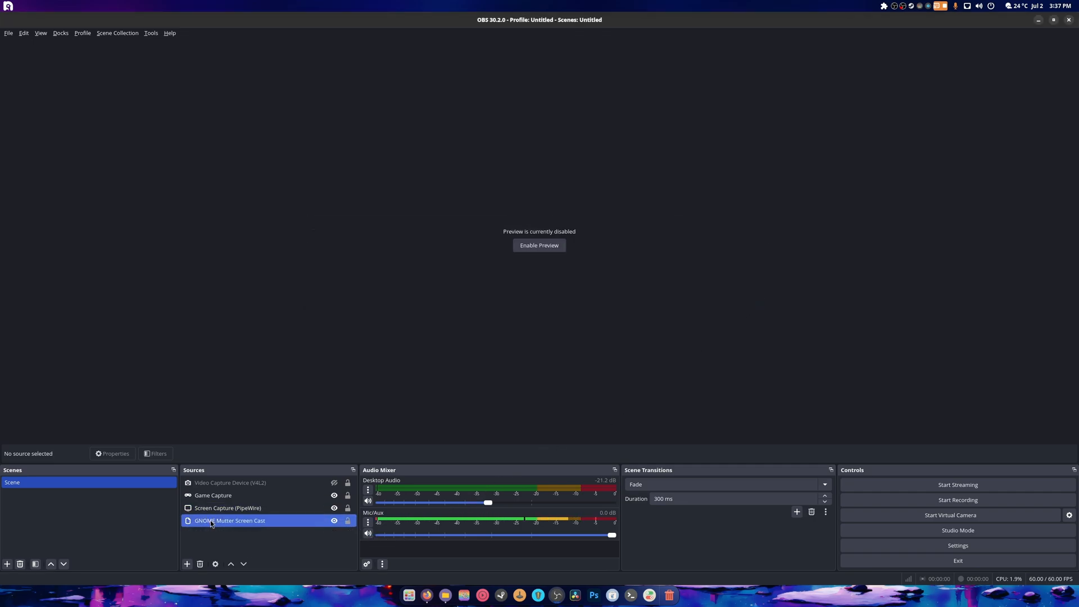
left_click(229, 520)
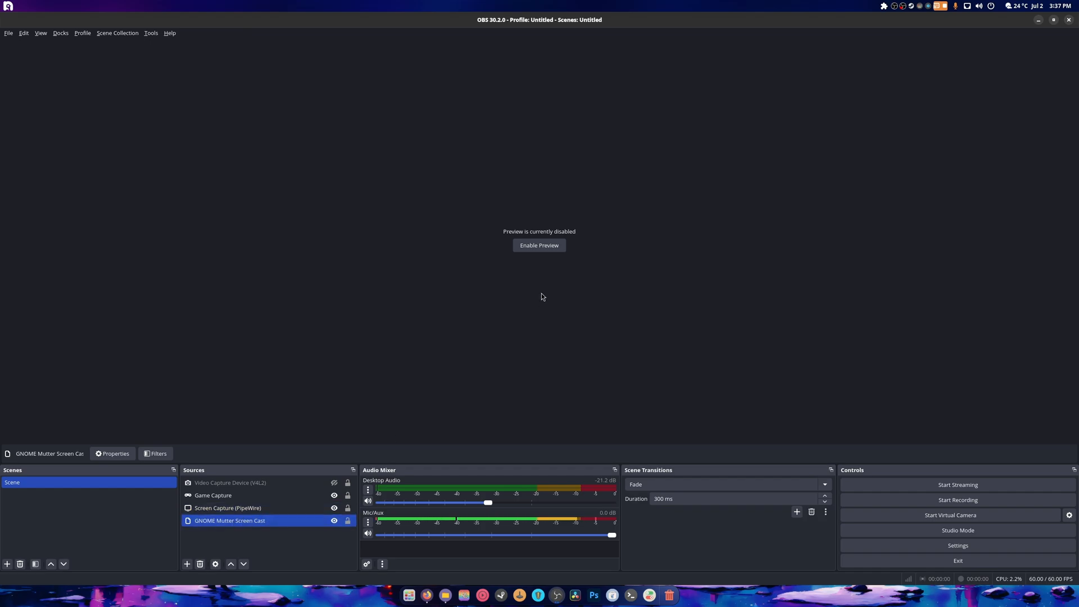
left_click(212, 495)
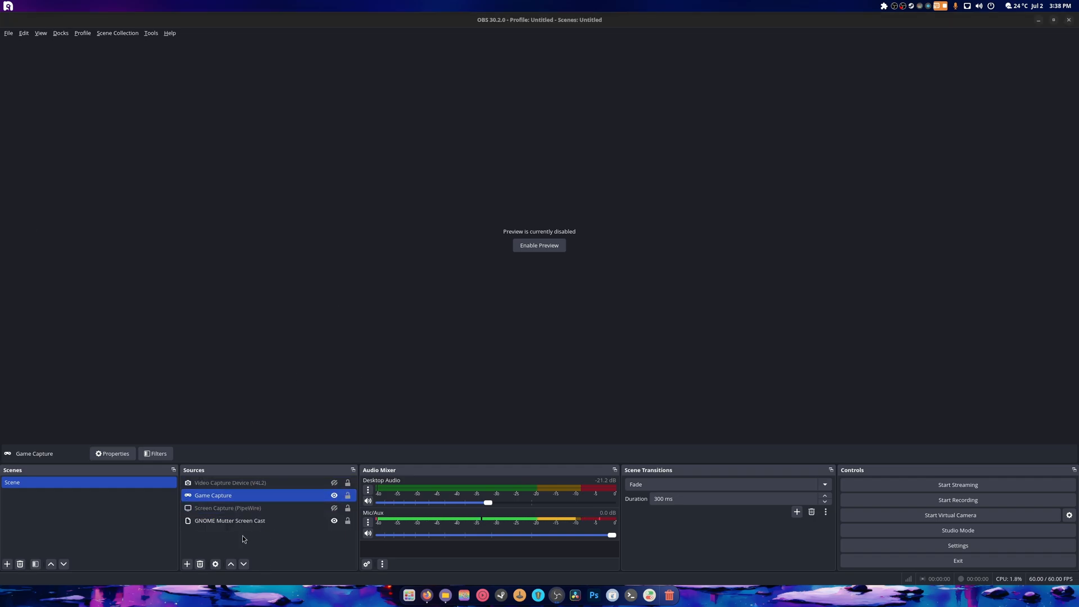
left_click(229, 520)
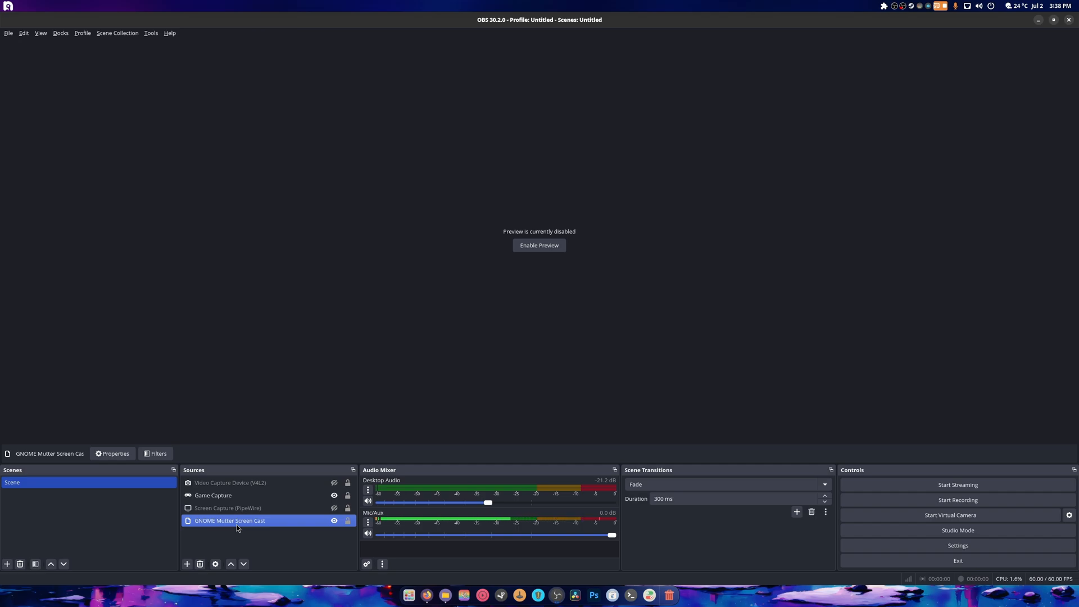
left_click(213, 495)
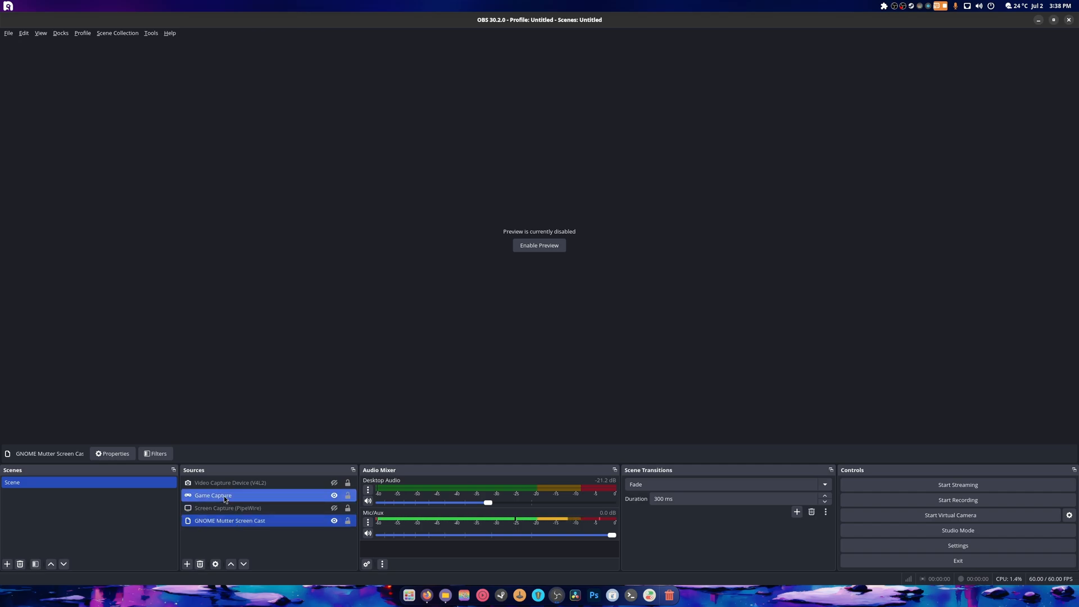
left_click(213, 495)
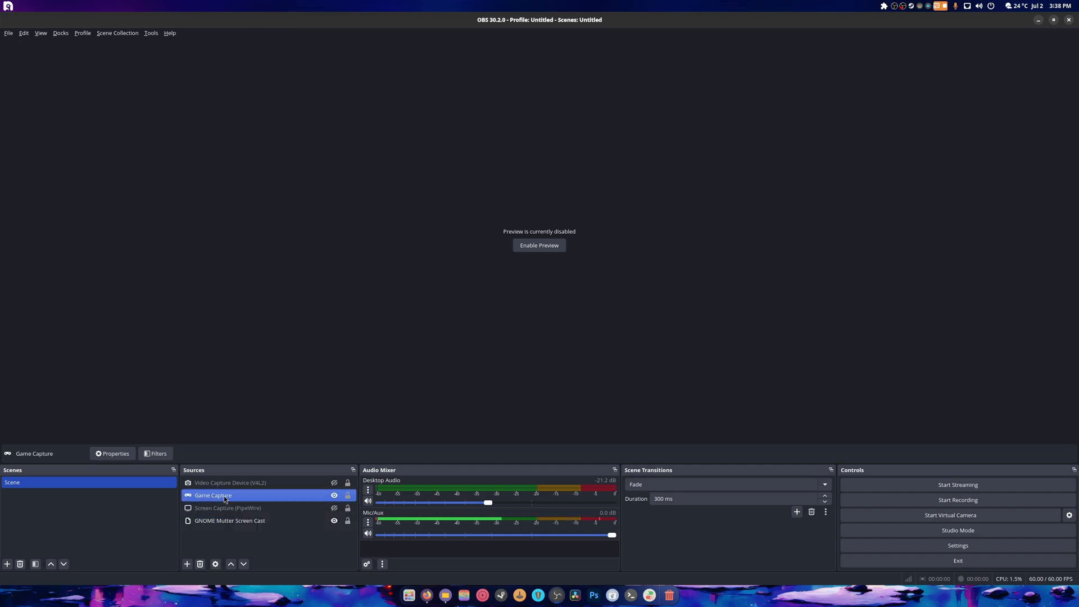
left_click(230, 521)
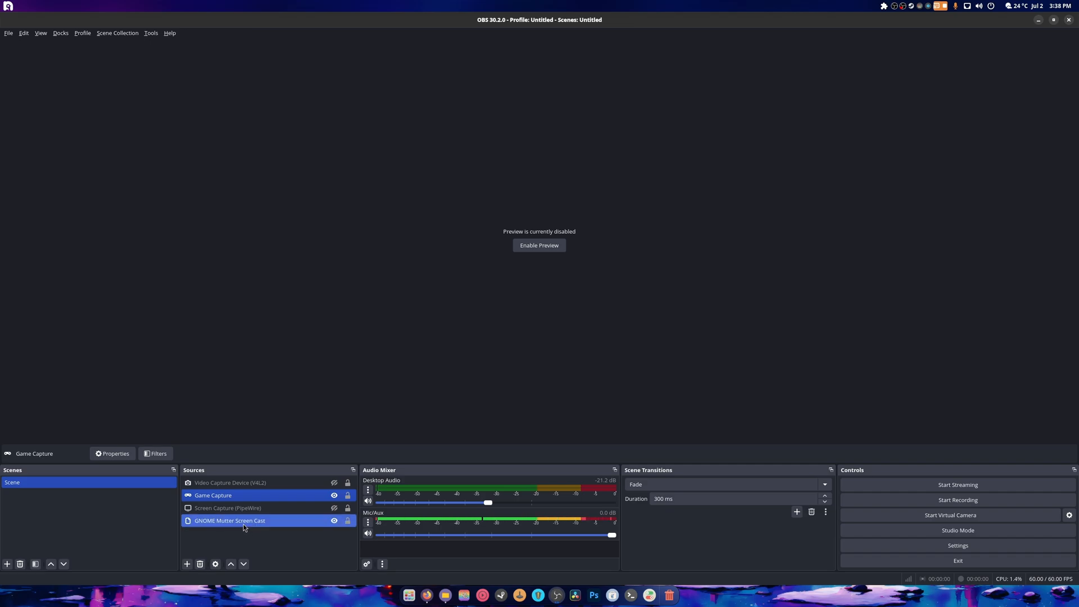
double_click(229, 521)
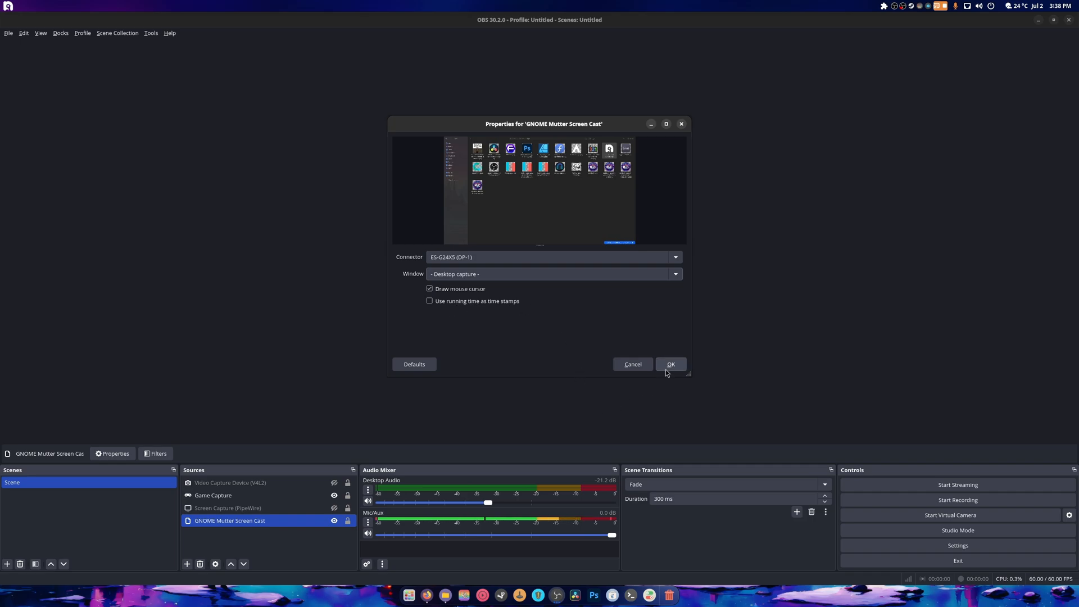
left_click(670, 364)
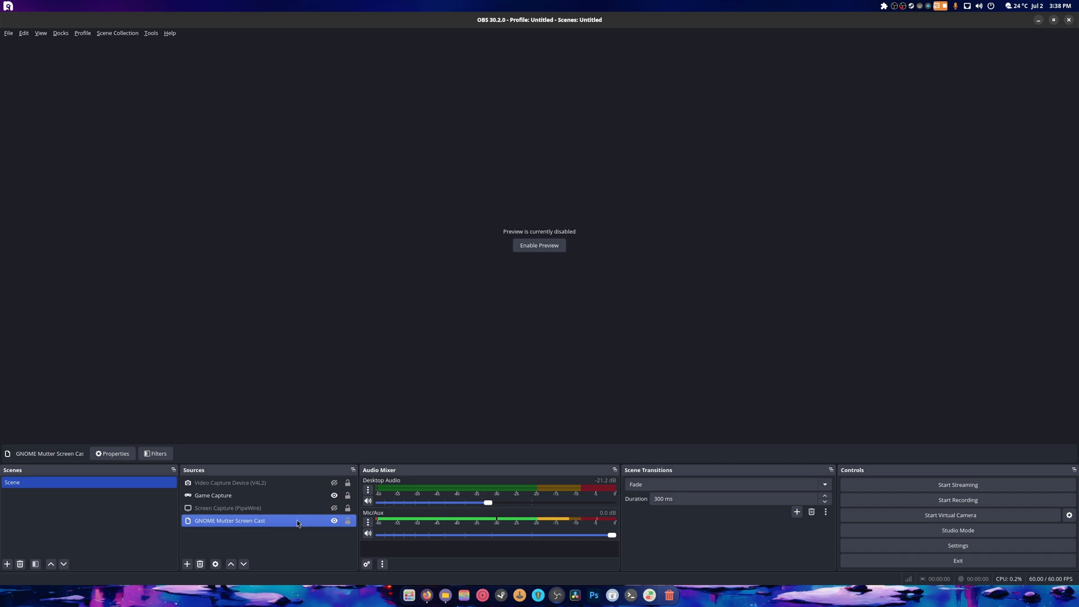
left_click(228, 508)
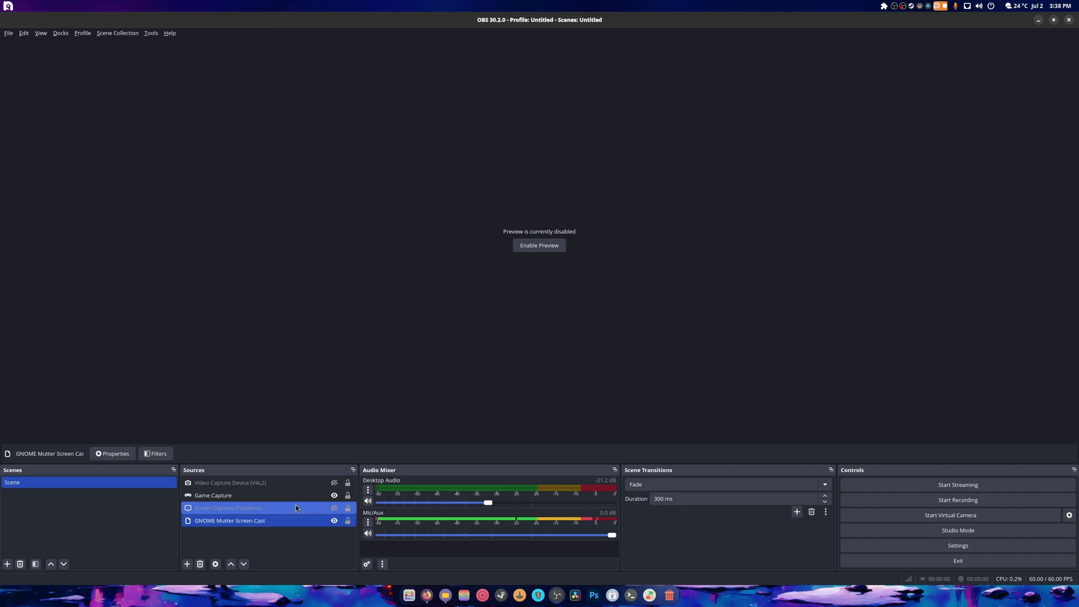
left_click(214, 495)
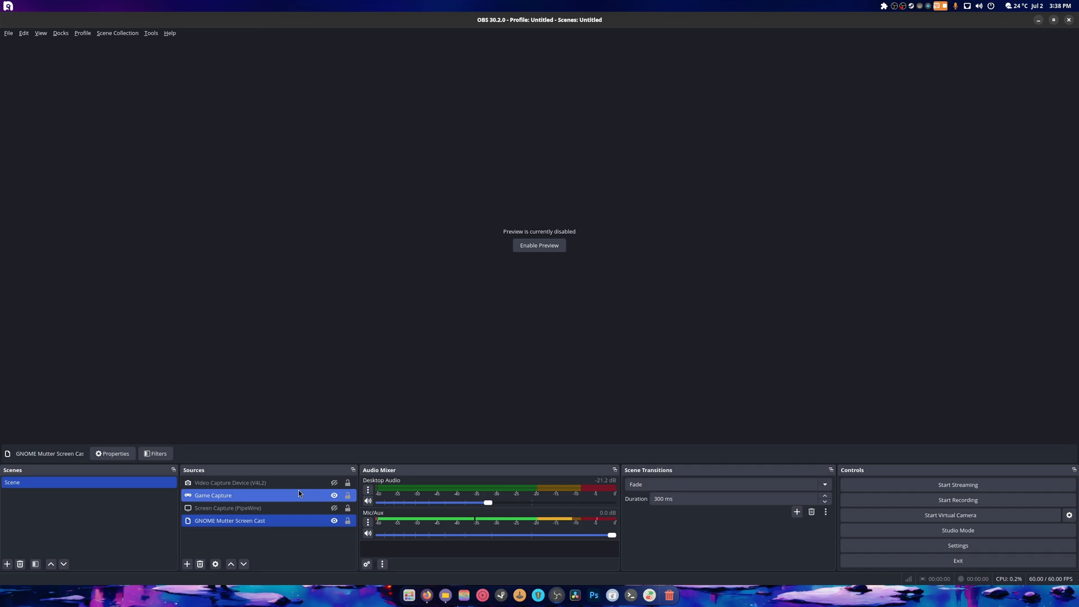
left_click(230, 482)
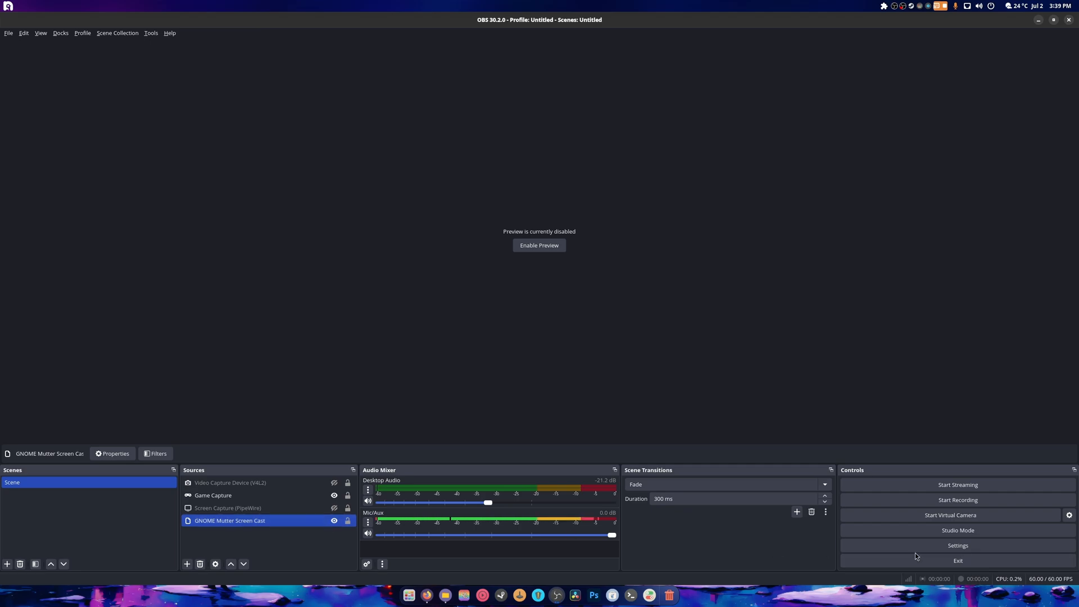
Show the Video settings page with 2560x1440 base and output resolutions at 60 FPS.
left_click(957, 545)
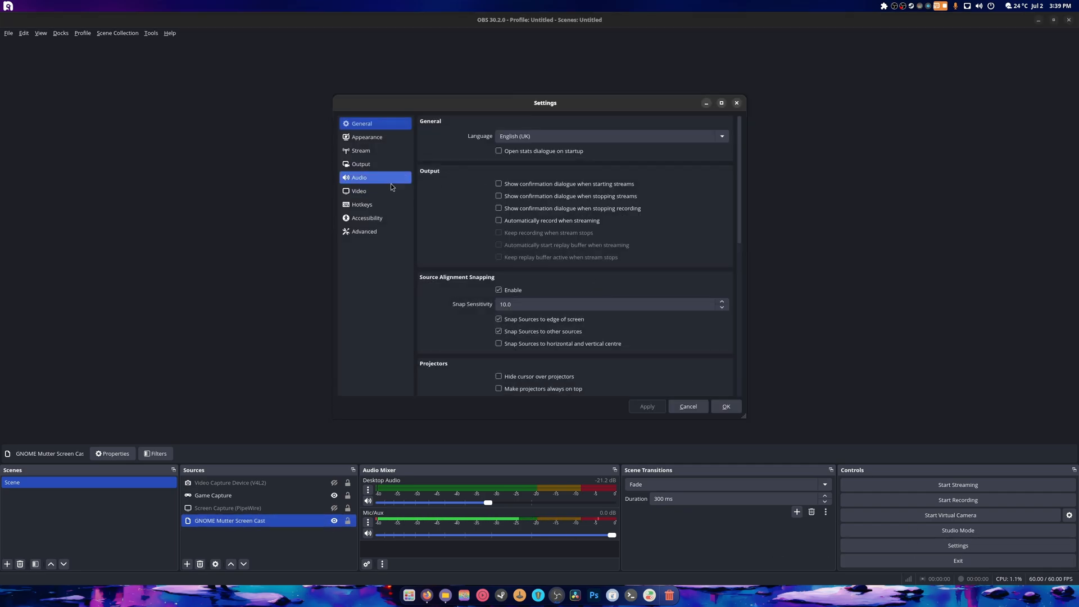
left_click(358, 190)
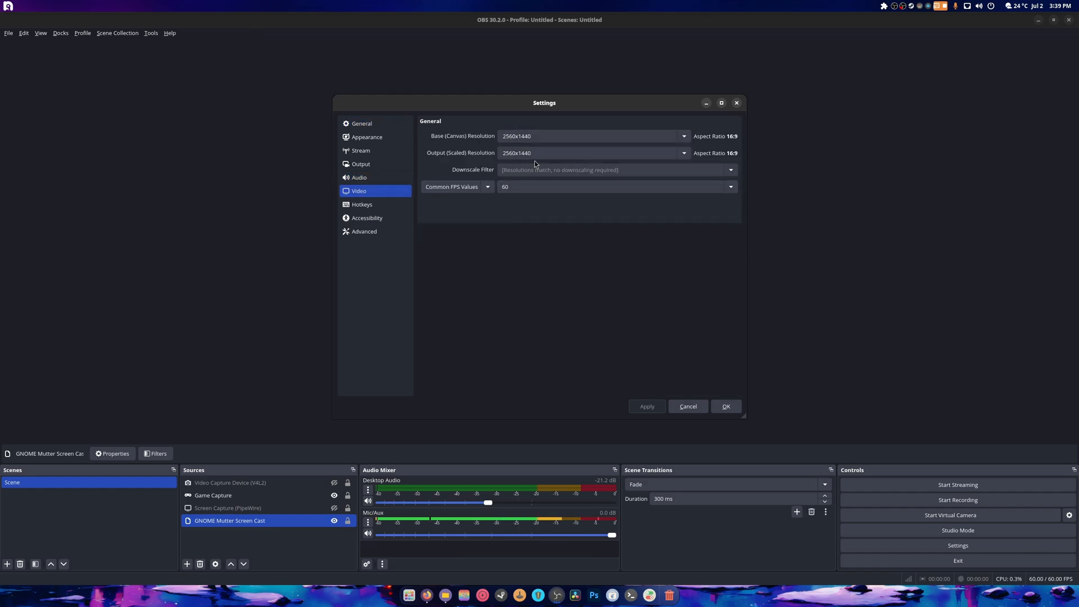
mouse_move(613, 170)
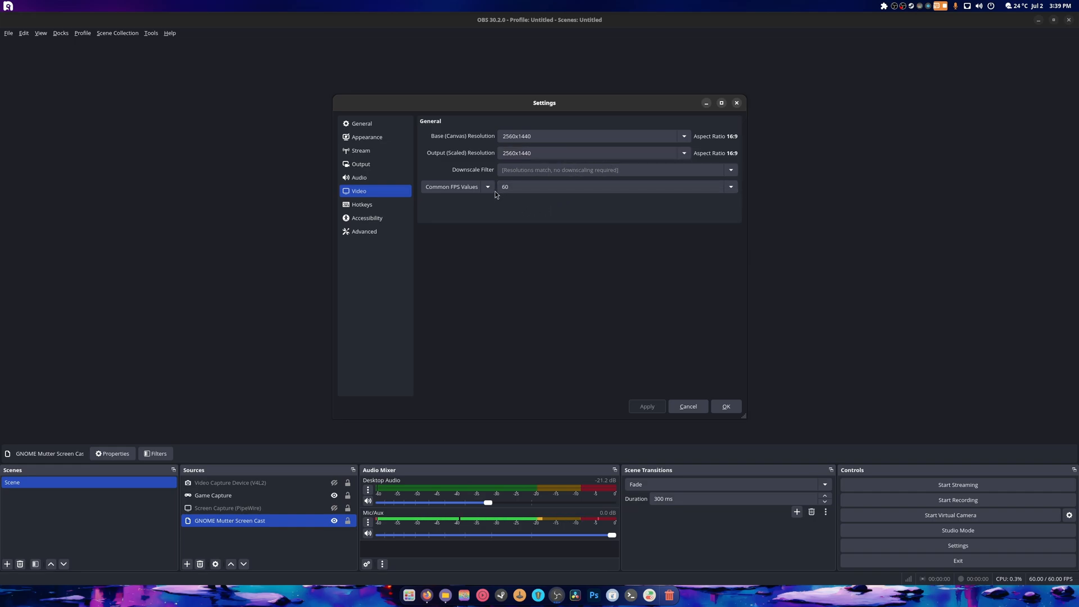
mouse_move(537, 277)
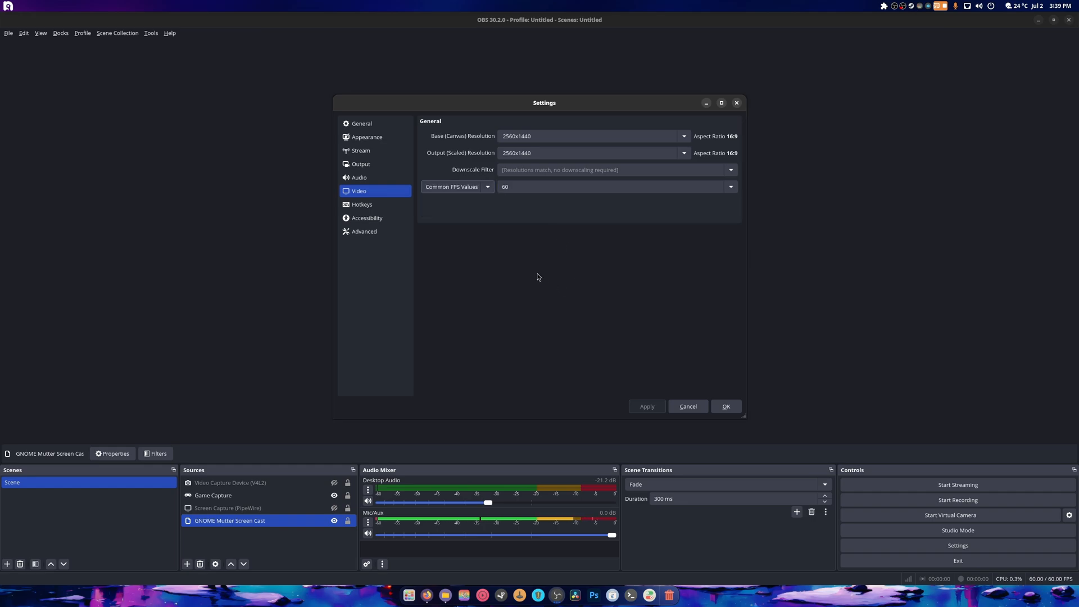
On the Output page, switch the streaming rate control to CBR at 18500 Kbps.
left_click(361, 164)
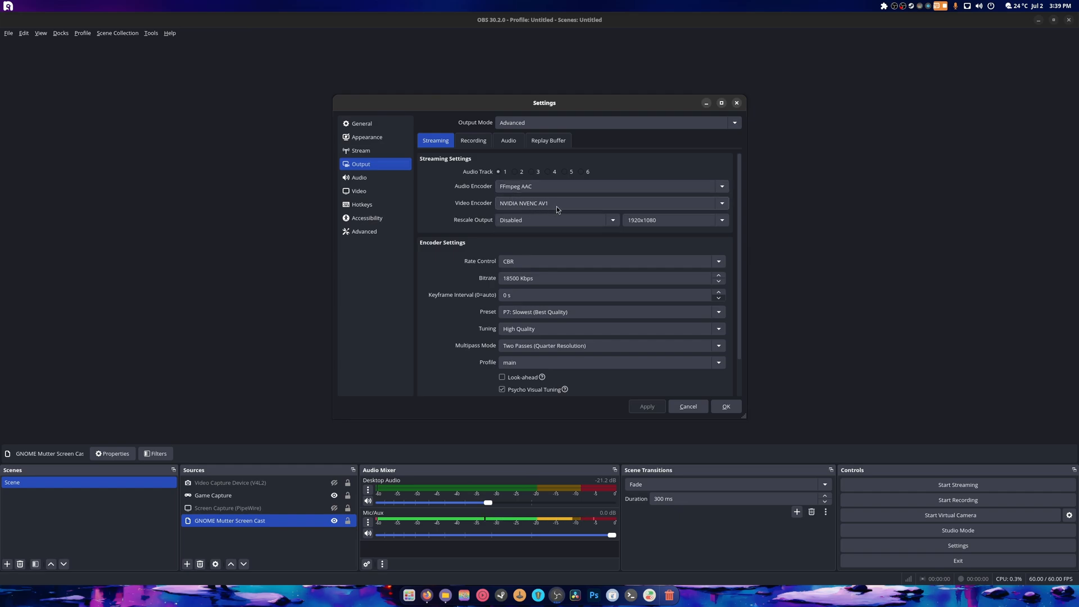
scroll("down", 3)
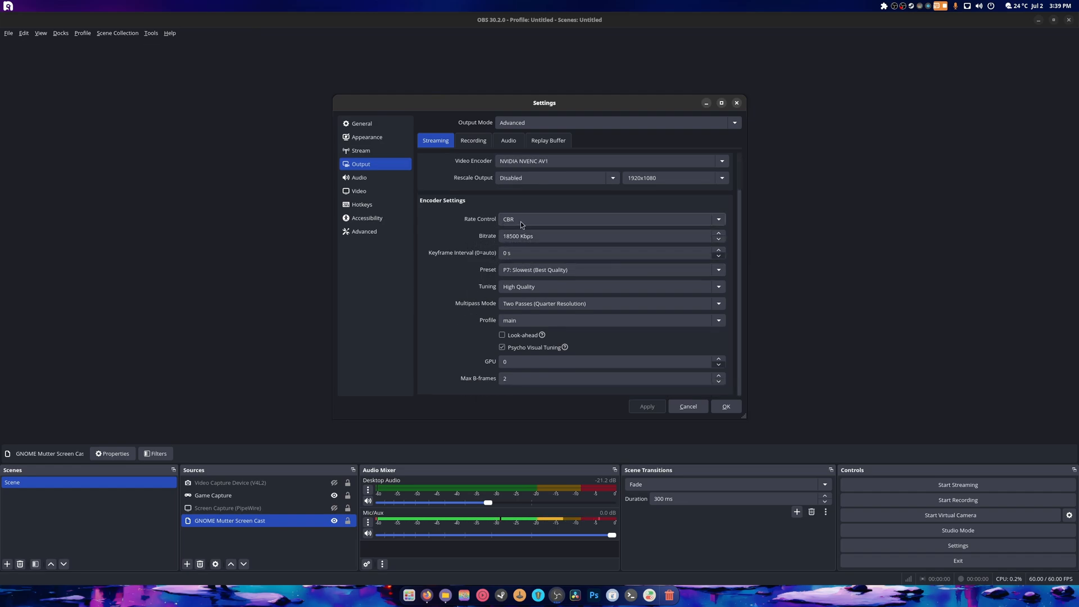
left_click(609, 219)
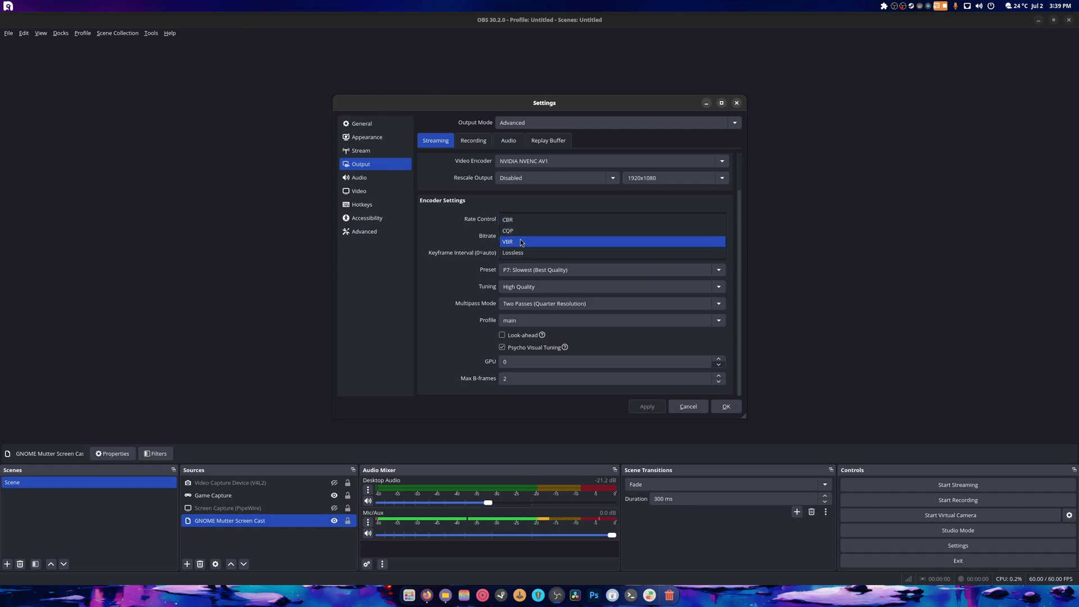
left_click(510, 218)
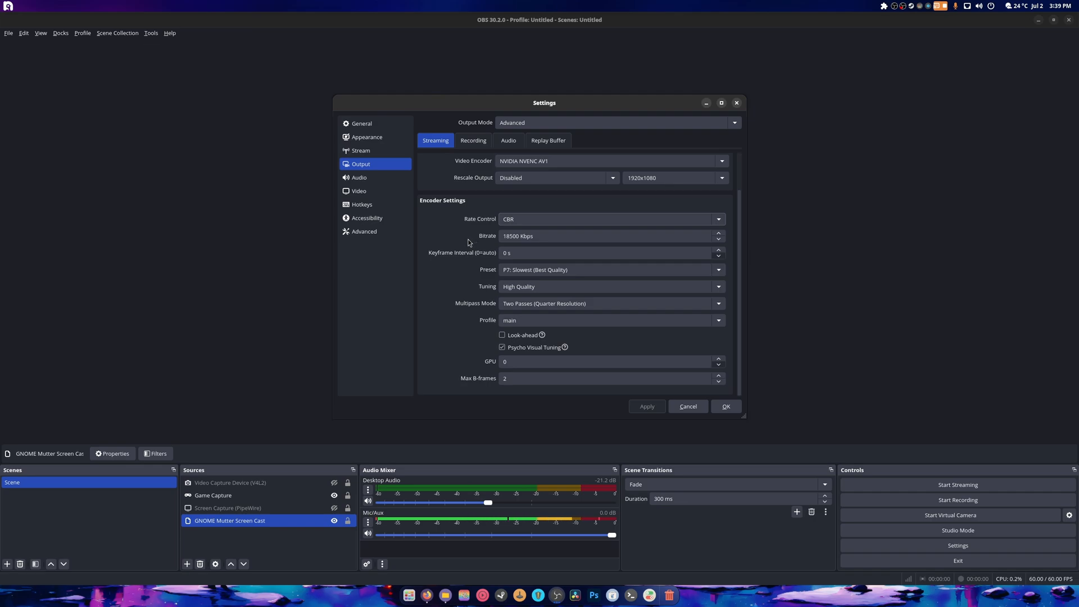
mouse_move(516, 281)
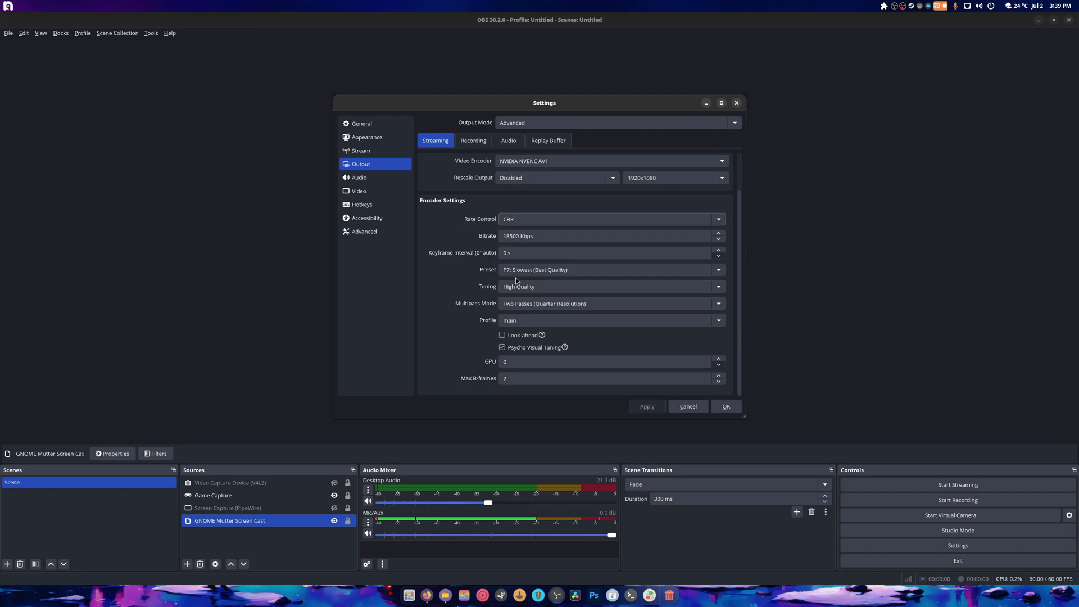
mouse_move(533, 271)
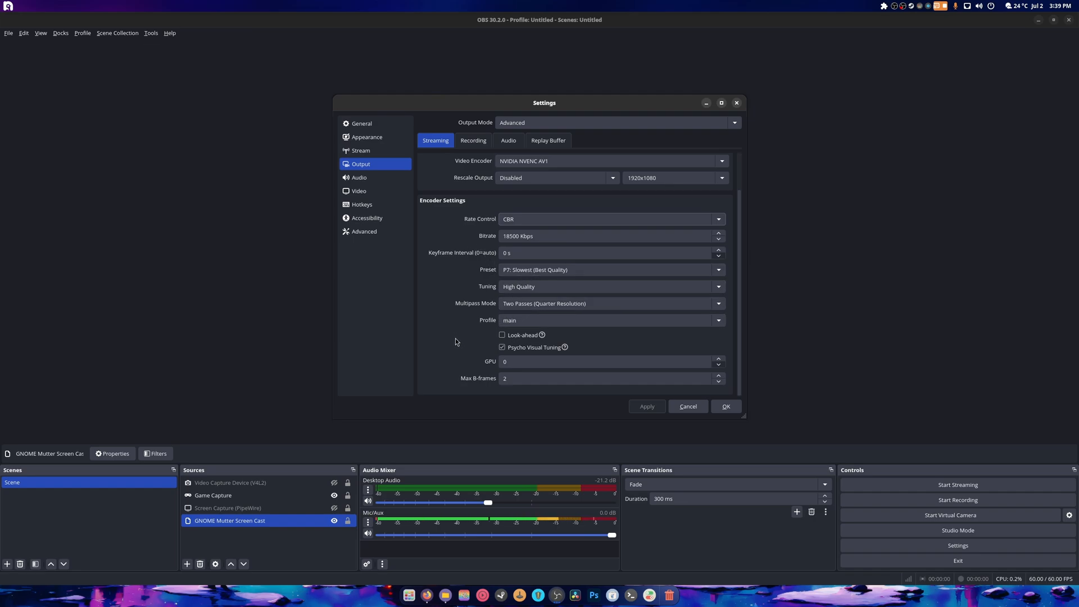
mouse_move(456, 215)
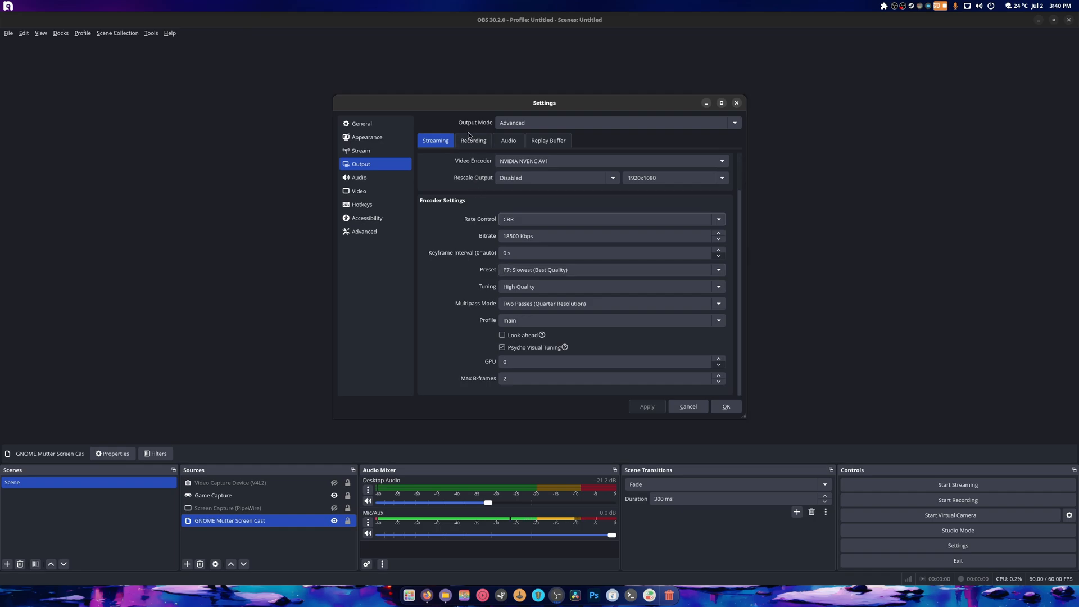
Review recording output: Matroska, NVIDIA NVENC AV1, CBR 25000 Kbps, P7 preset.
left_click(473, 141)
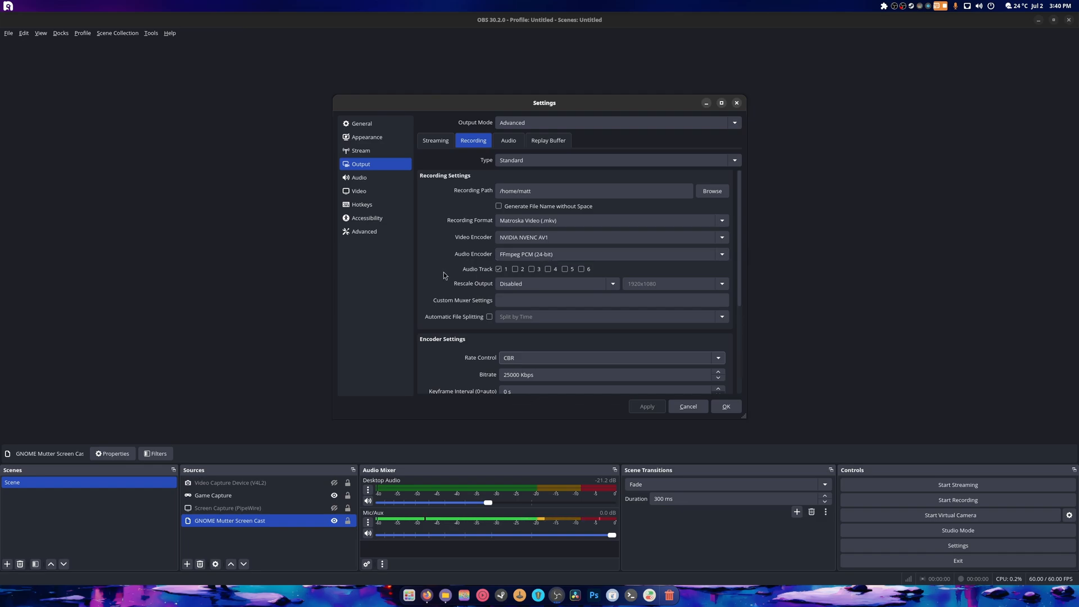
scroll("down", 3)
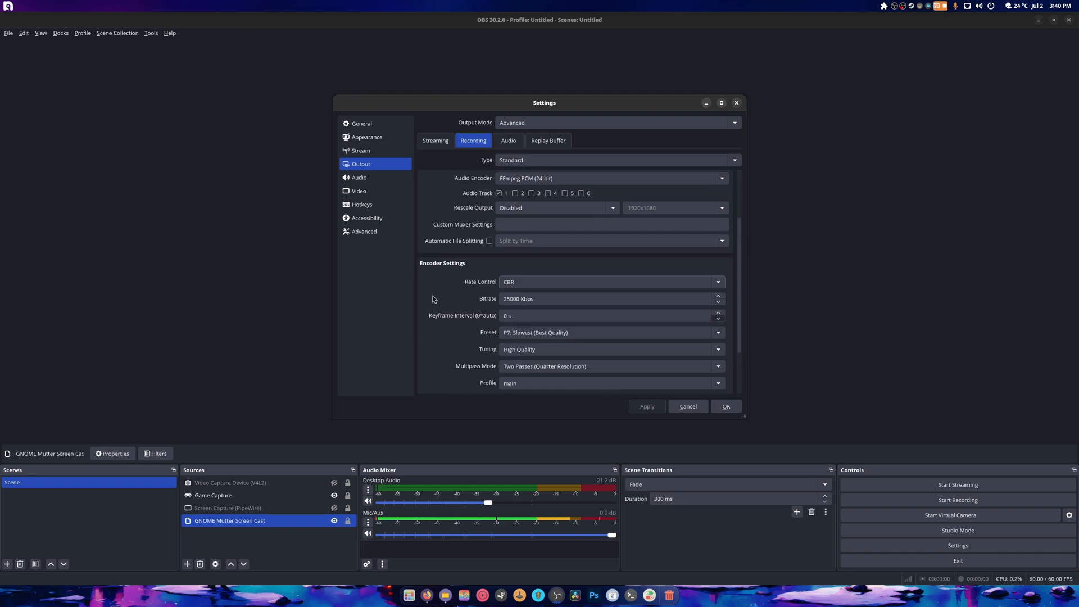
scroll("down", 3)
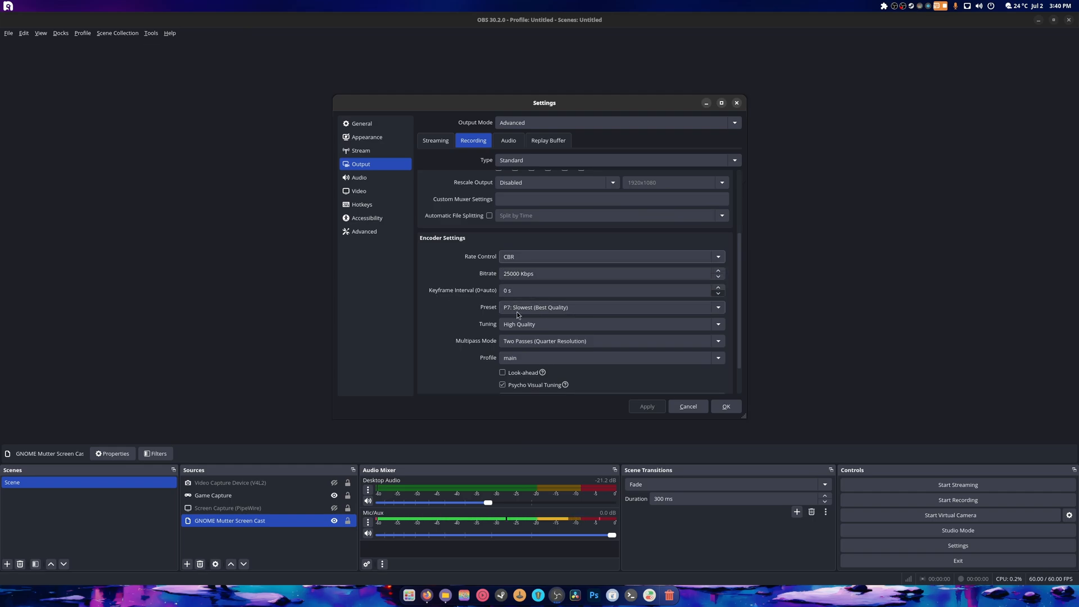
mouse_move(543, 347)
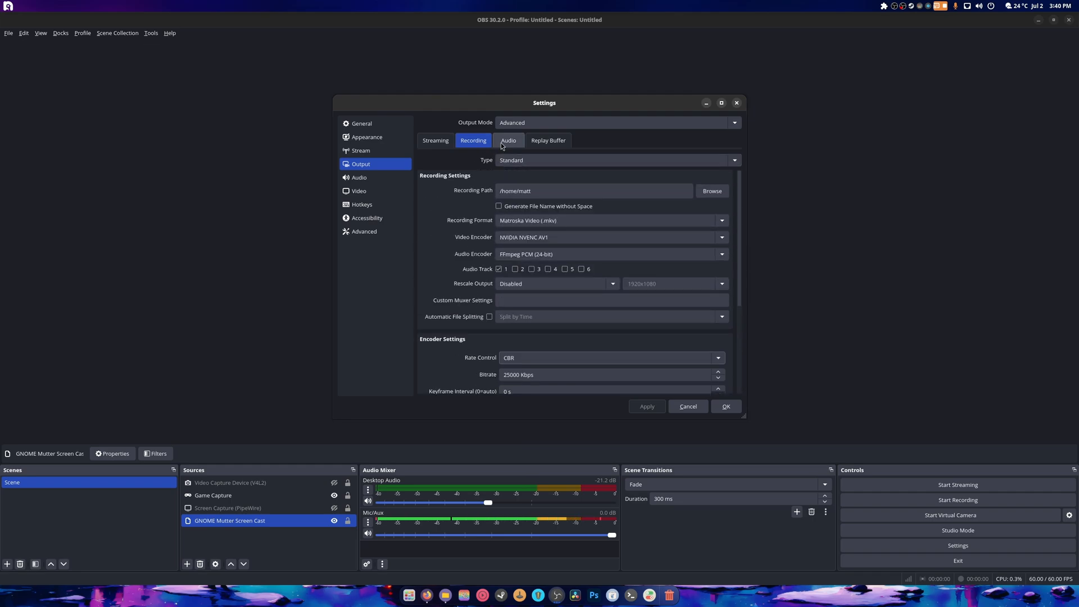
Set Track 2 bitrate to 320 and name tracks 1 and 2 'Mic' and 'Desktop audio'.
left_click(508, 141)
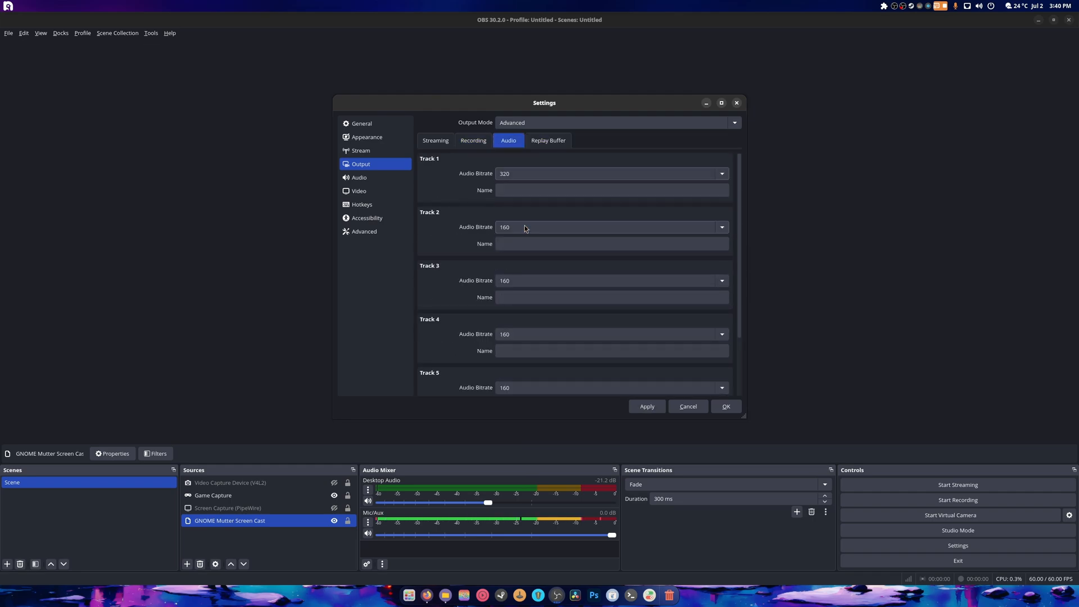
left_click(611, 227)
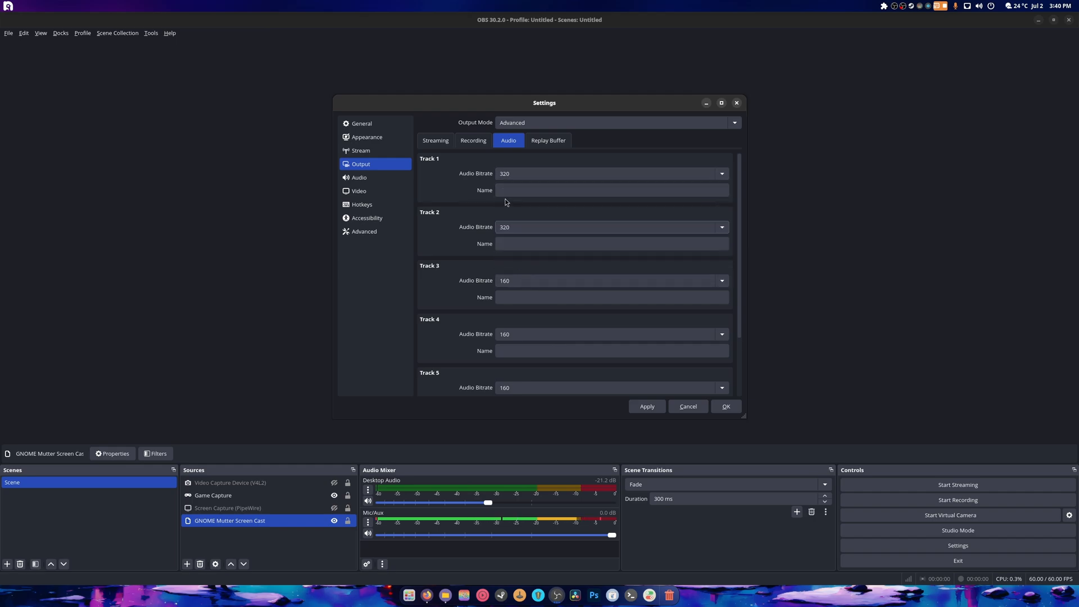
left_click(611, 190)
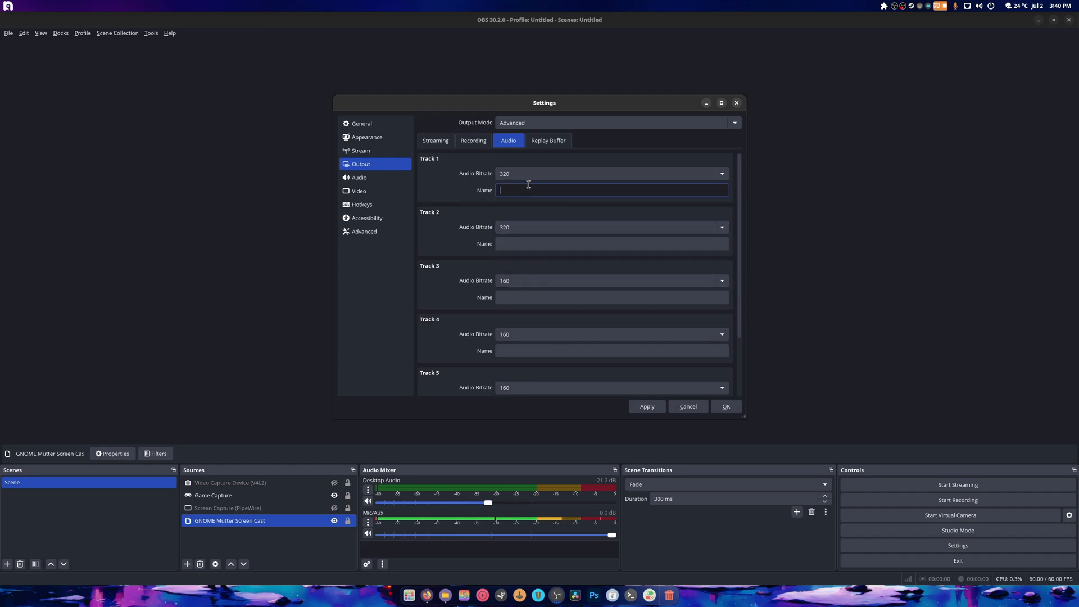
type("Mic")
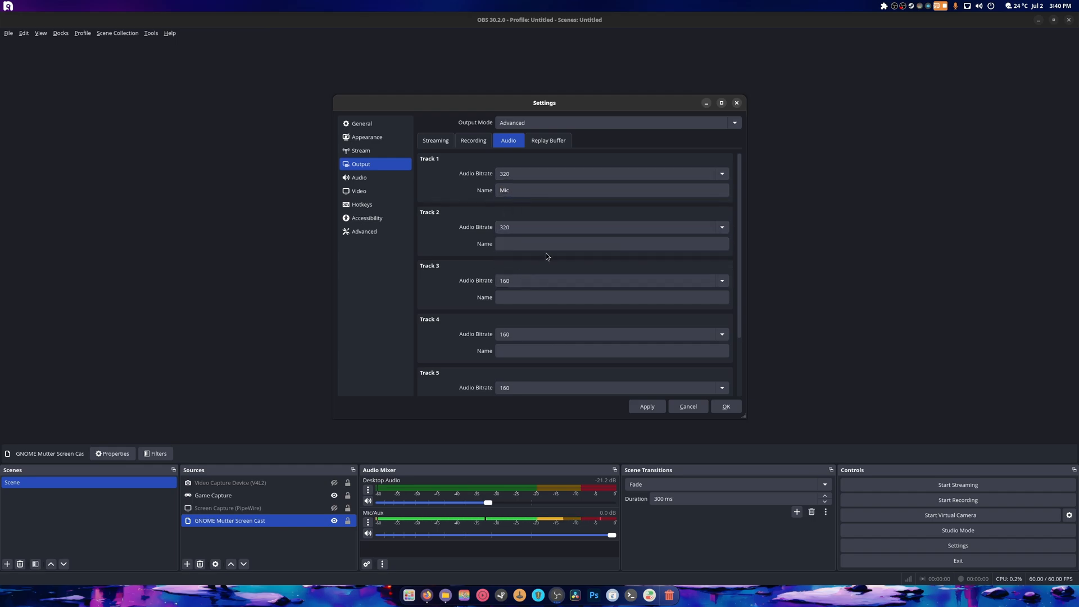
type("De")
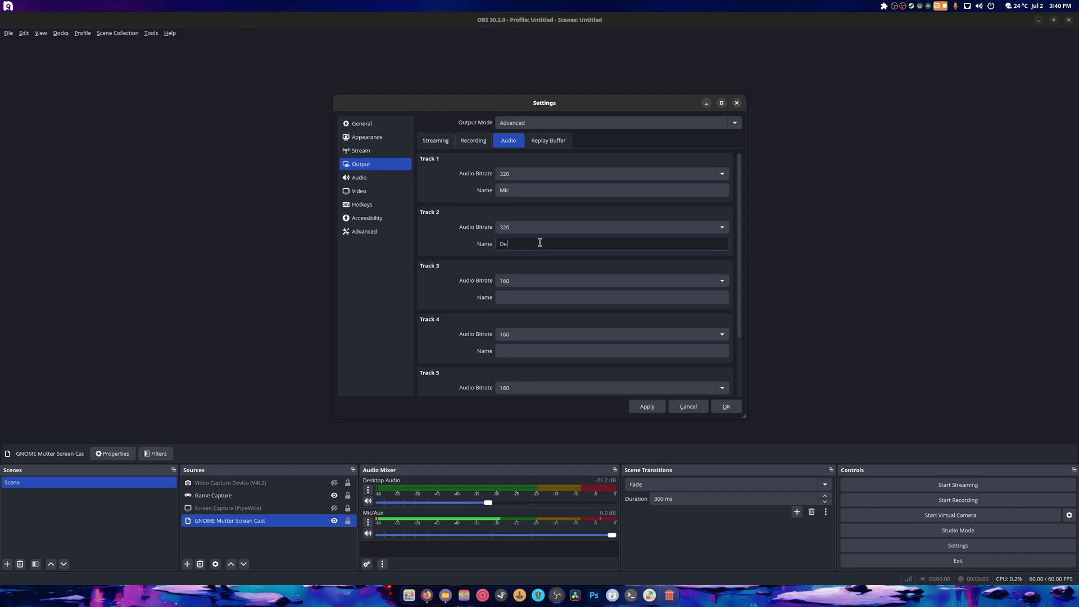
type("sktop")
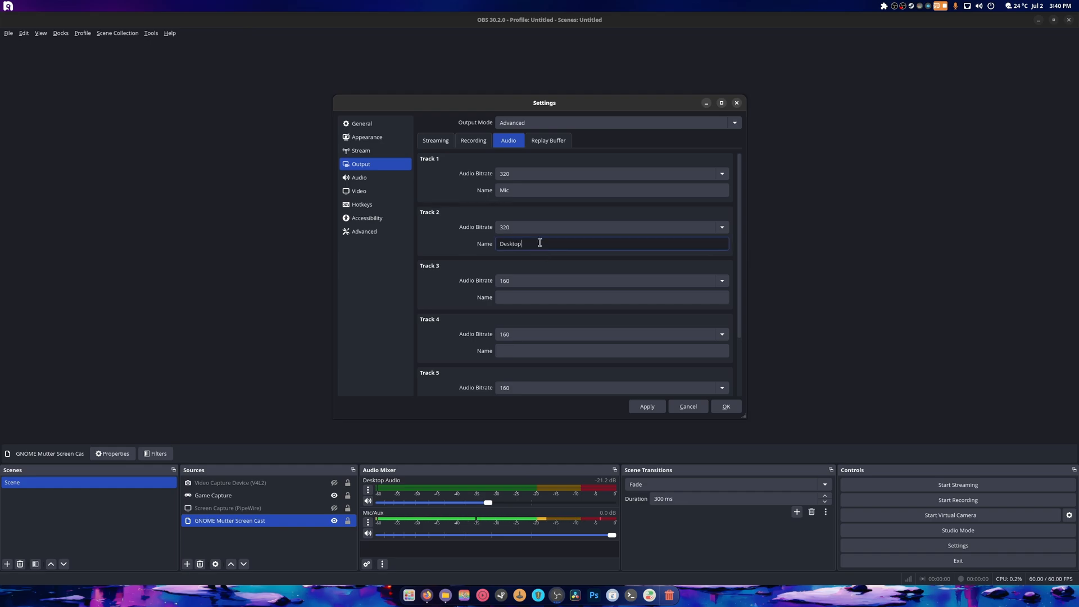
type("audio")
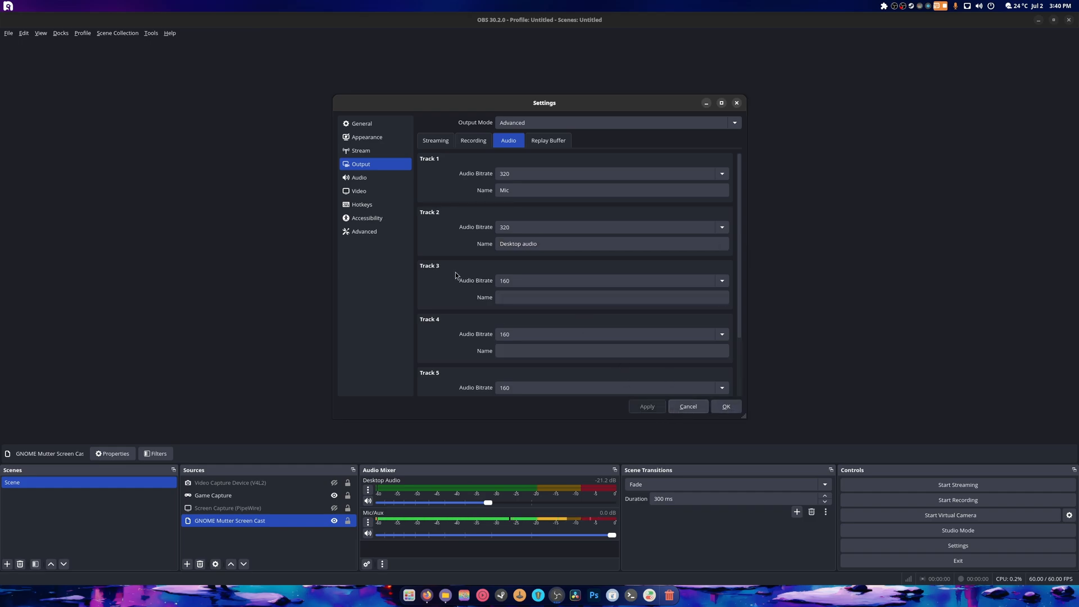
Browse the Advanced, Accessibility and Hotkeys settings pages.
left_click(364, 231)
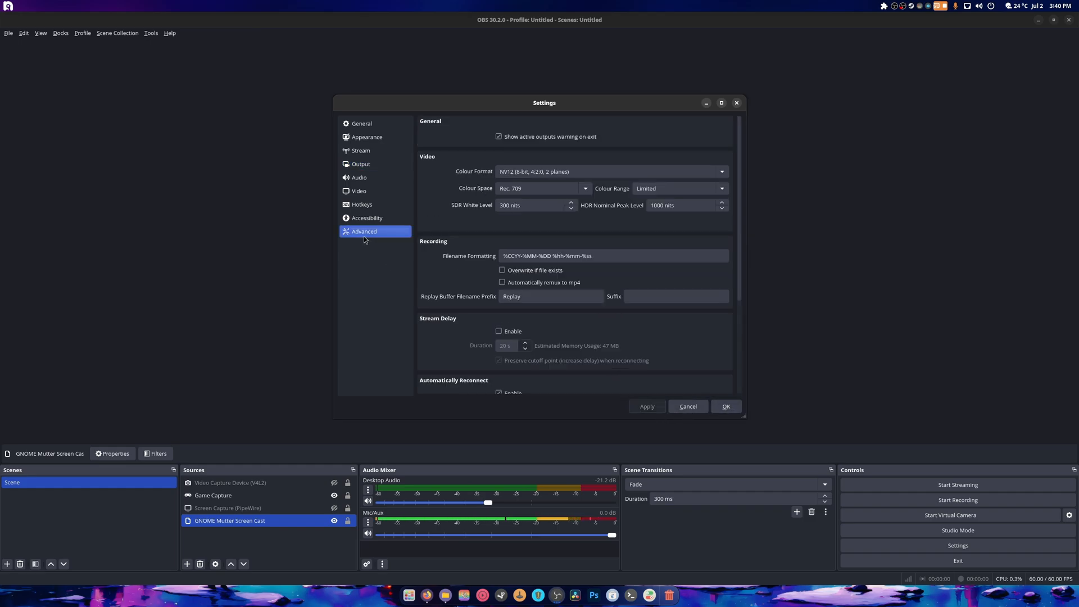
left_click(367, 217)
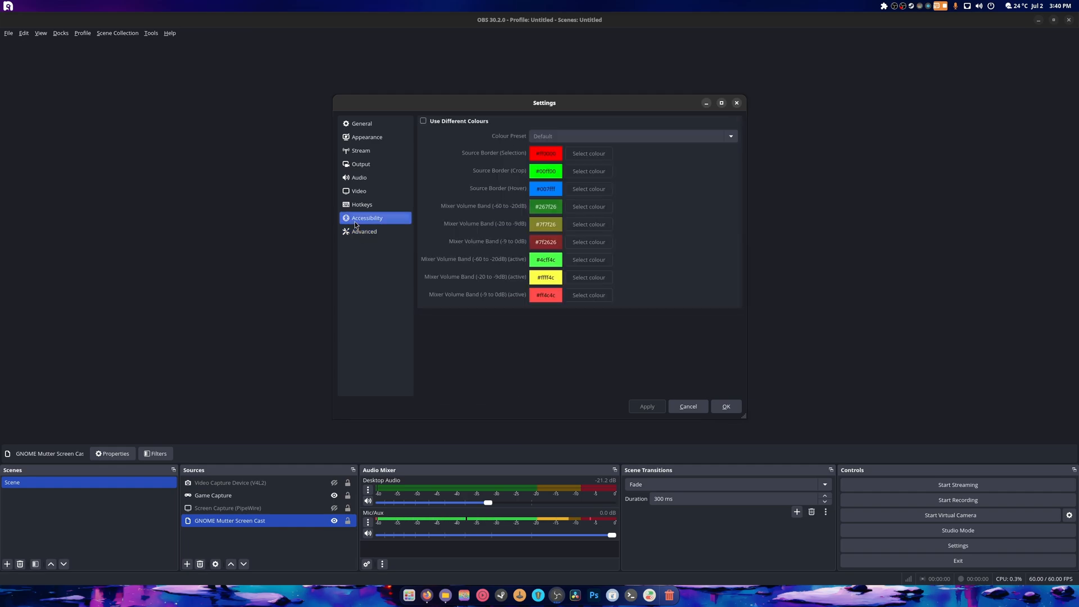
left_click(361, 205)
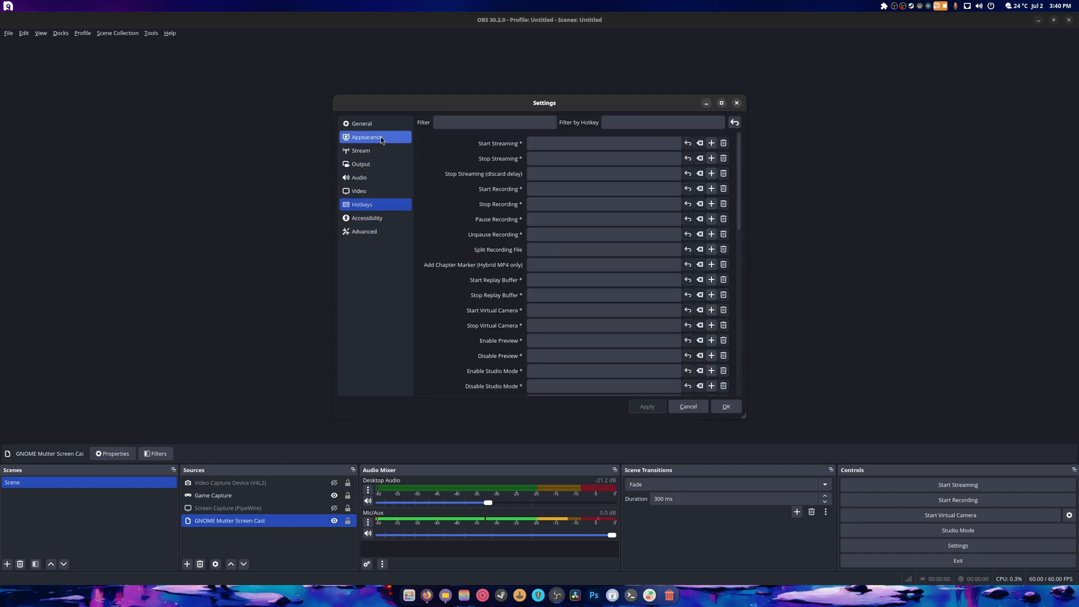
Review the YouTube RTMPS Stream settings, then switch to the Pictures folder in Files.
left_click(359, 150)
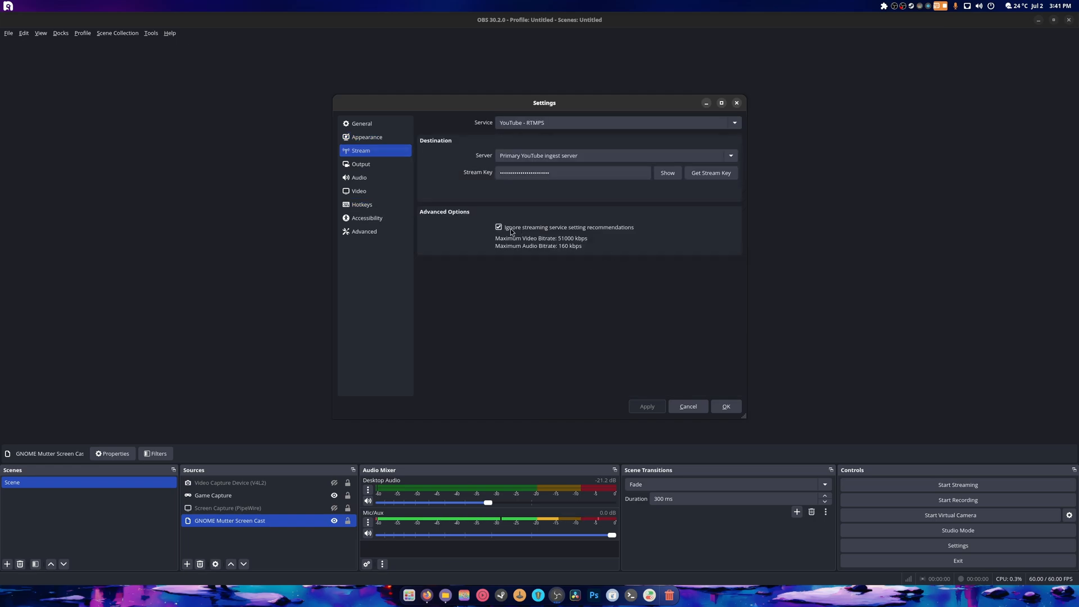
mouse_move(622, 232)
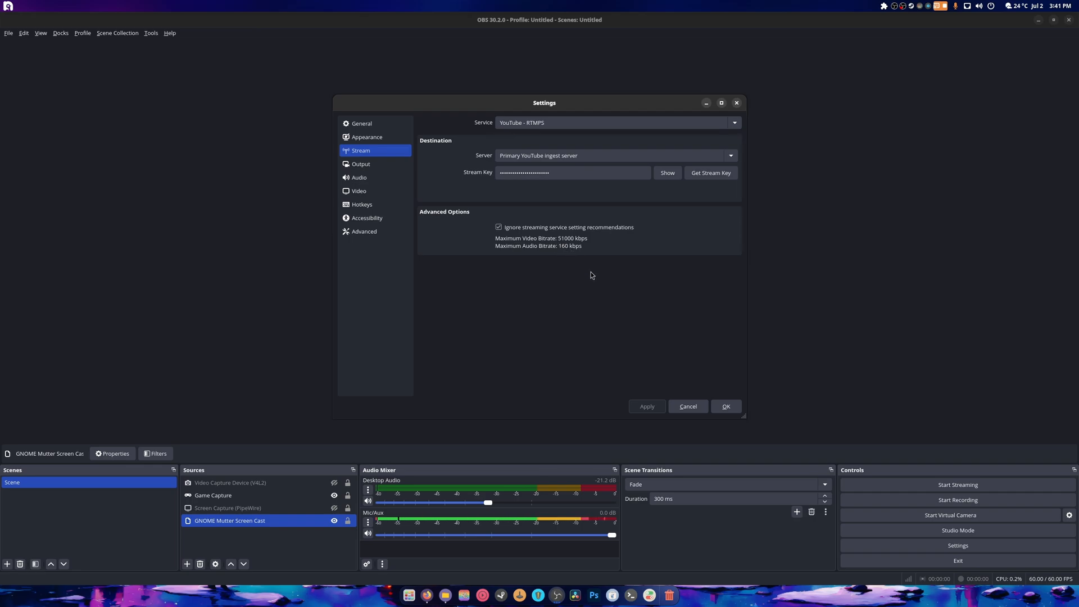
mouse_move(600, 279)
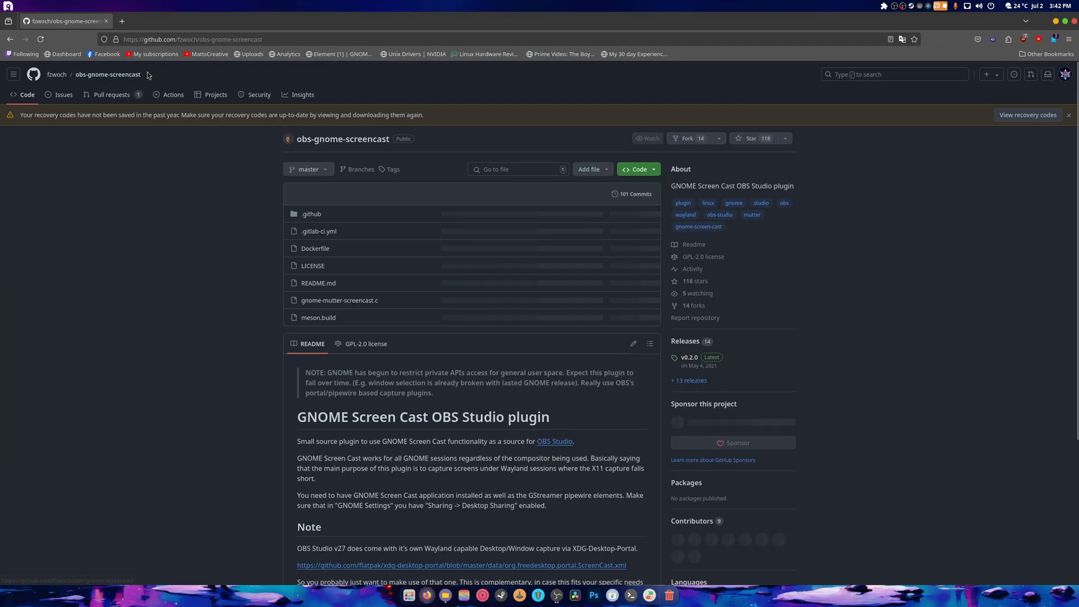
left_click(689, 358)
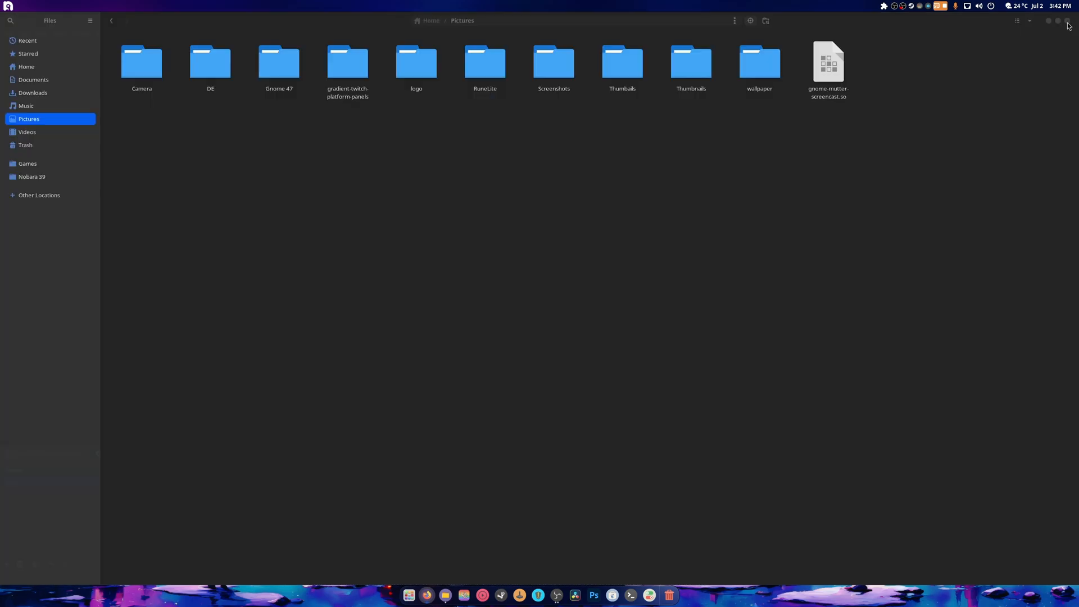
Focus the Files window and launch a terminal from the Pictures folder.
left_click(828, 62)
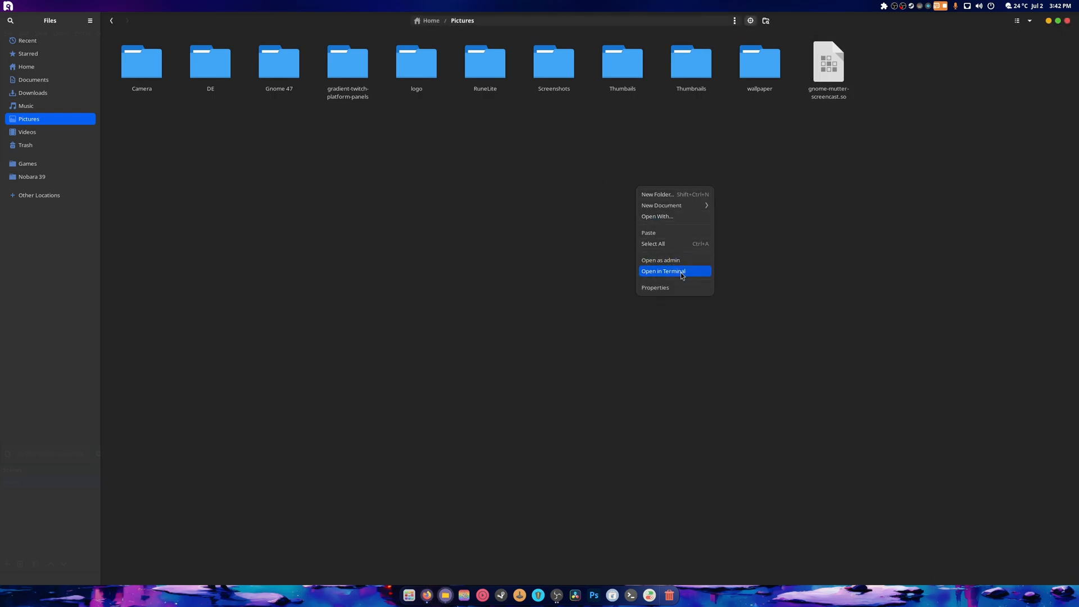
left_click(662, 270)
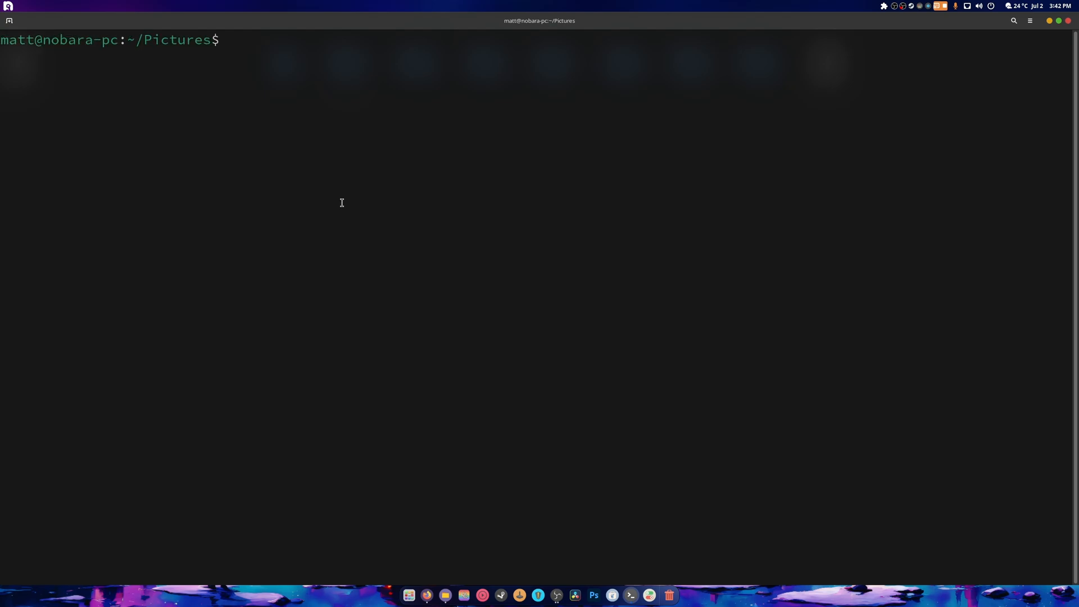
Type a sudo cp command copying gnome-mutter-screencast.so toward /usr/lib64/obs-plugins/.
type("sudo")
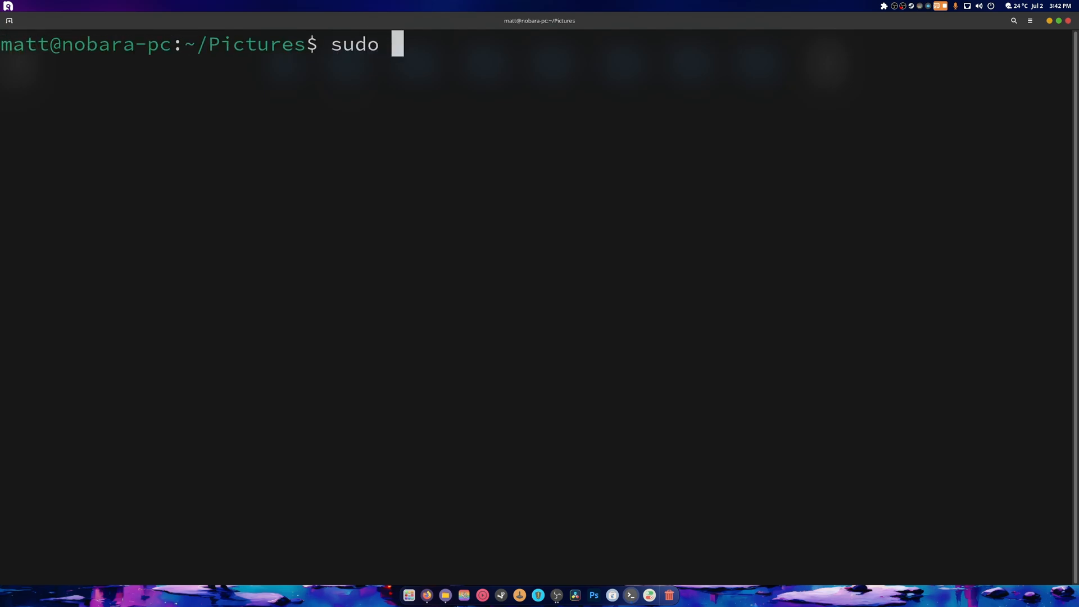
type("cp")
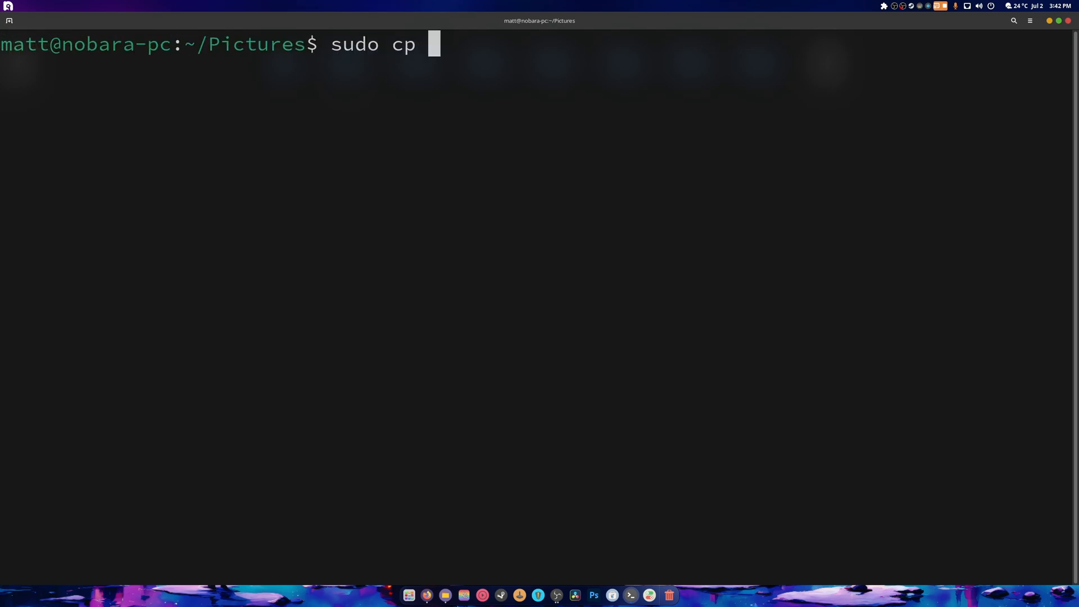
type("gnome-mutter-screencast.so /li")
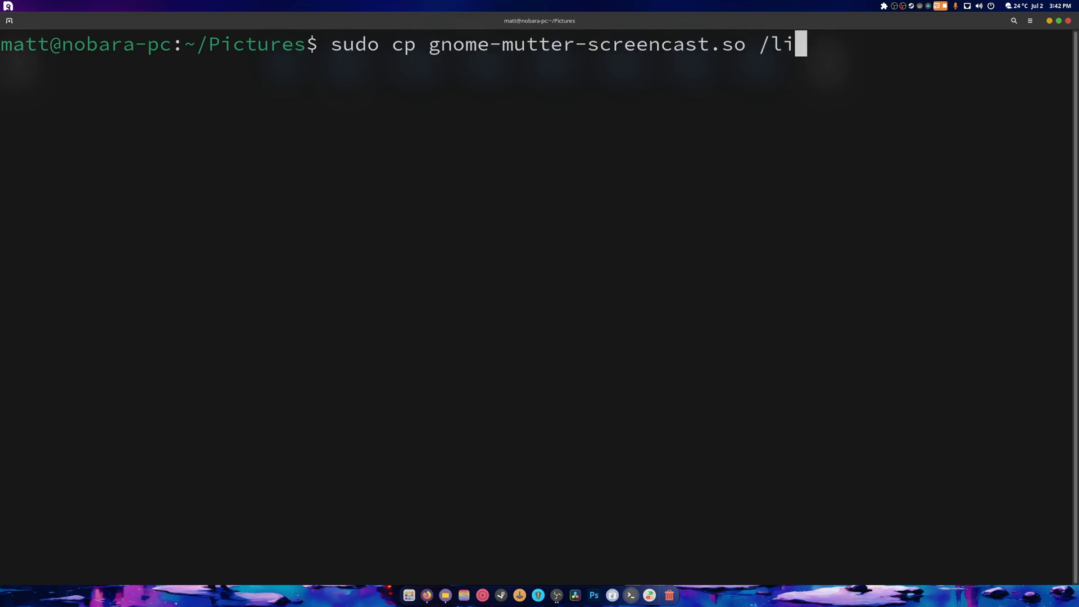
type("sr/")
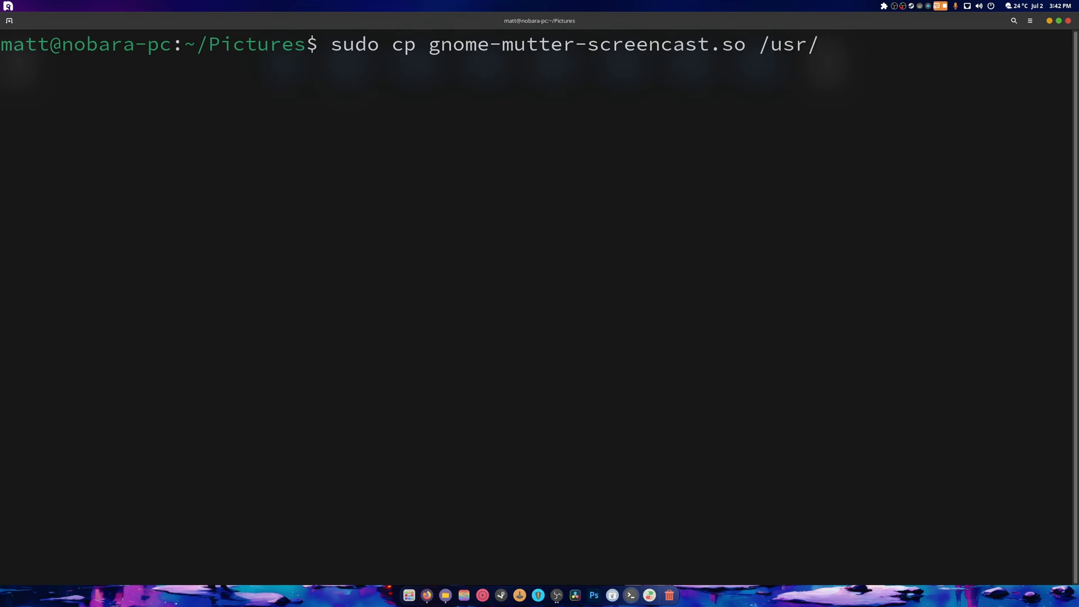
type("lib64/")
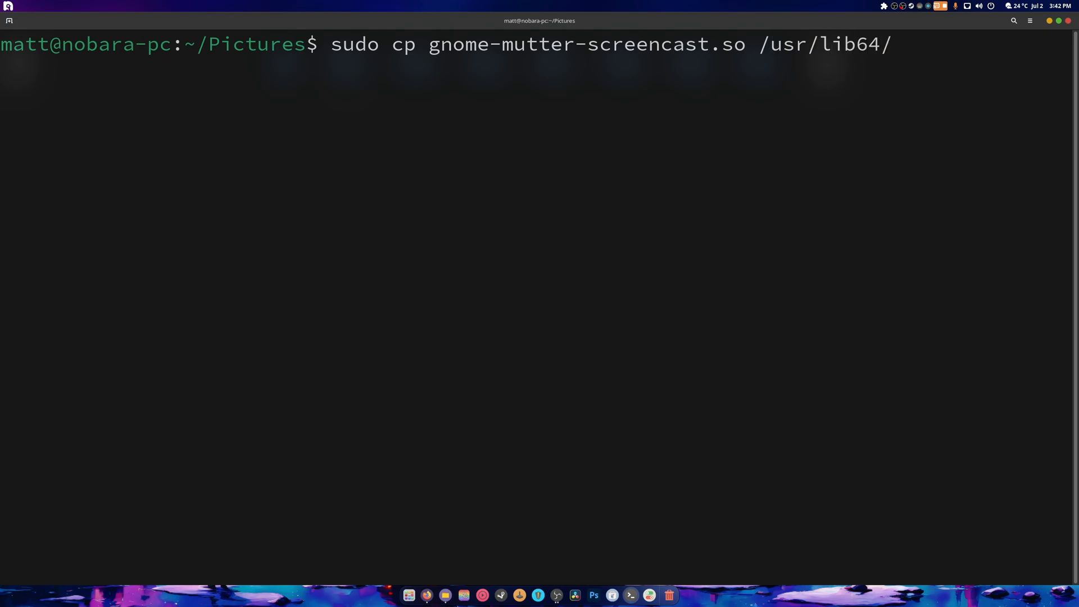
type("obs")
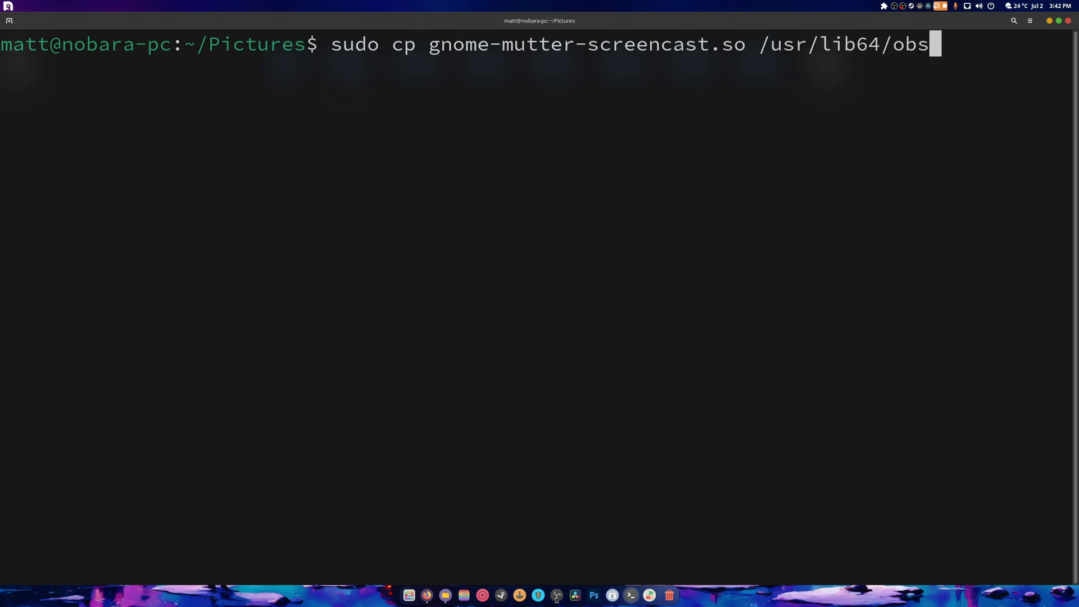
type("p")
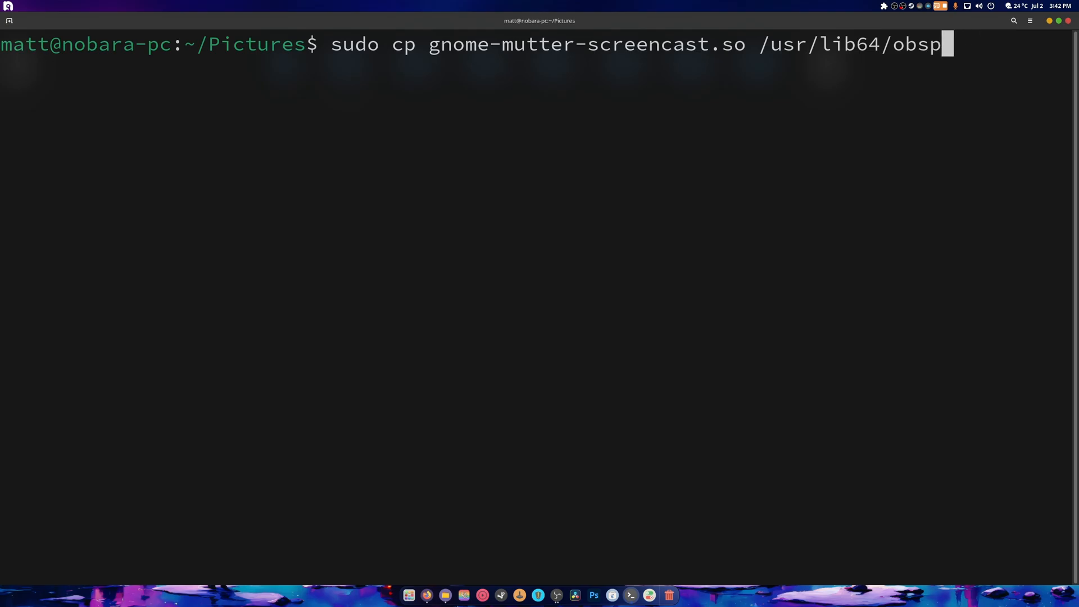